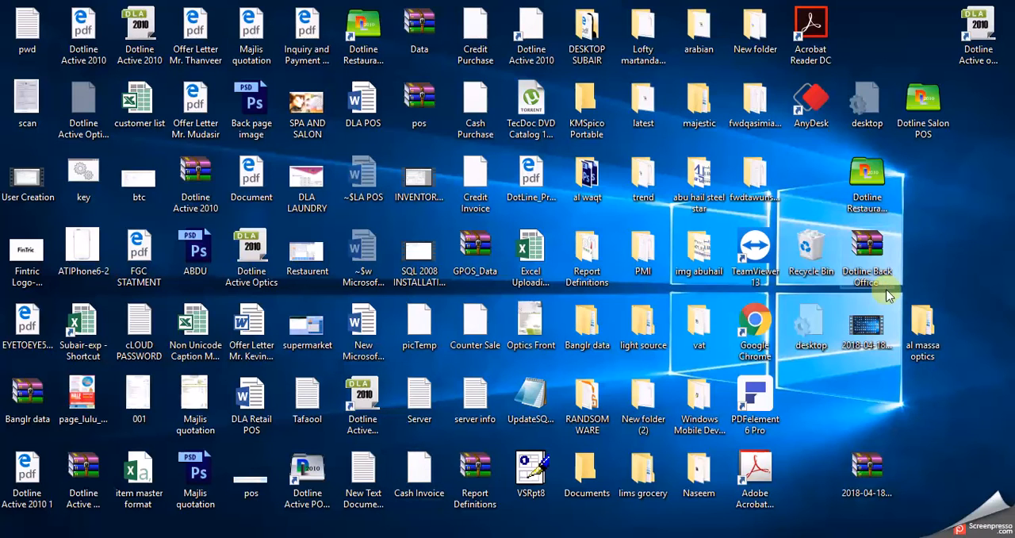
pyautogui.moveTo(944, 243)
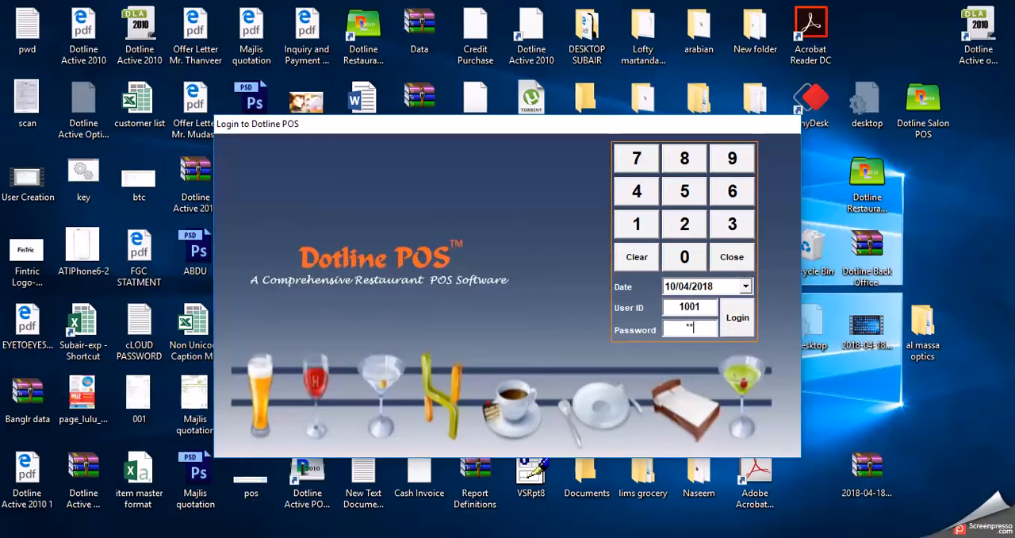
# Step: Log in and preview the Take Away, Dine In and Delivery layouts, ending on Take Away
pyautogui.click(737, 317)
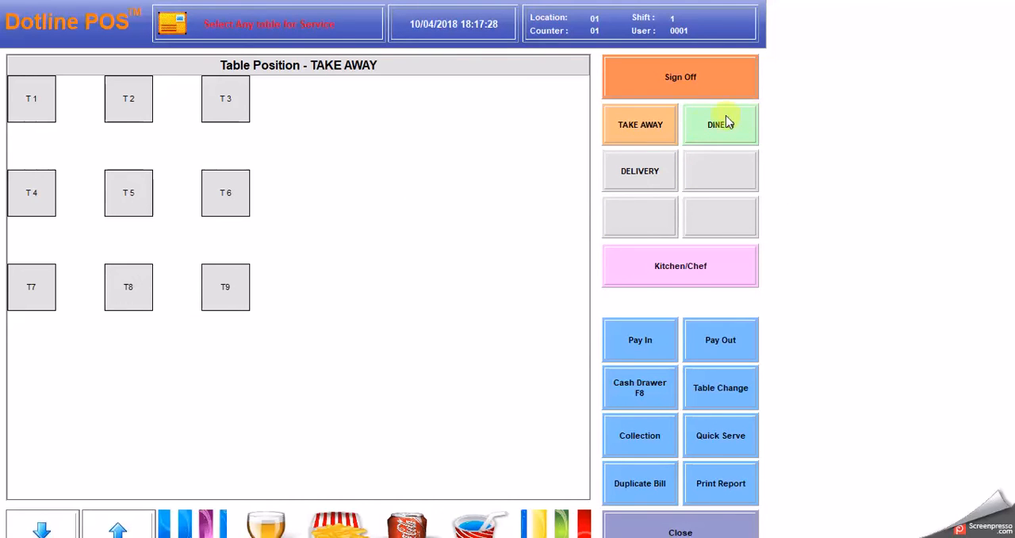
pyautogui.click(640, 124)
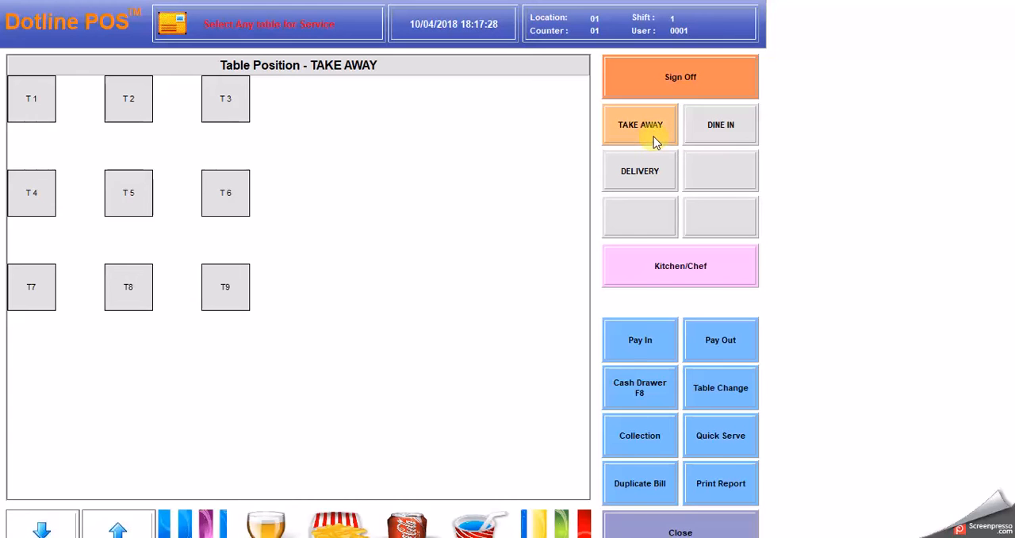
pyautogui.moveTo(166, 95)
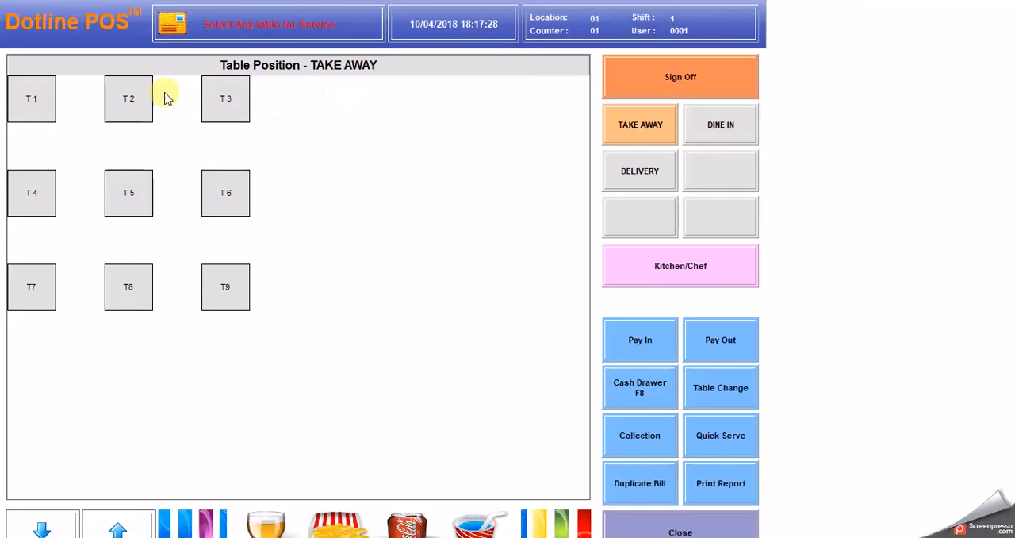
pyautogui.moveTo(287, 154)
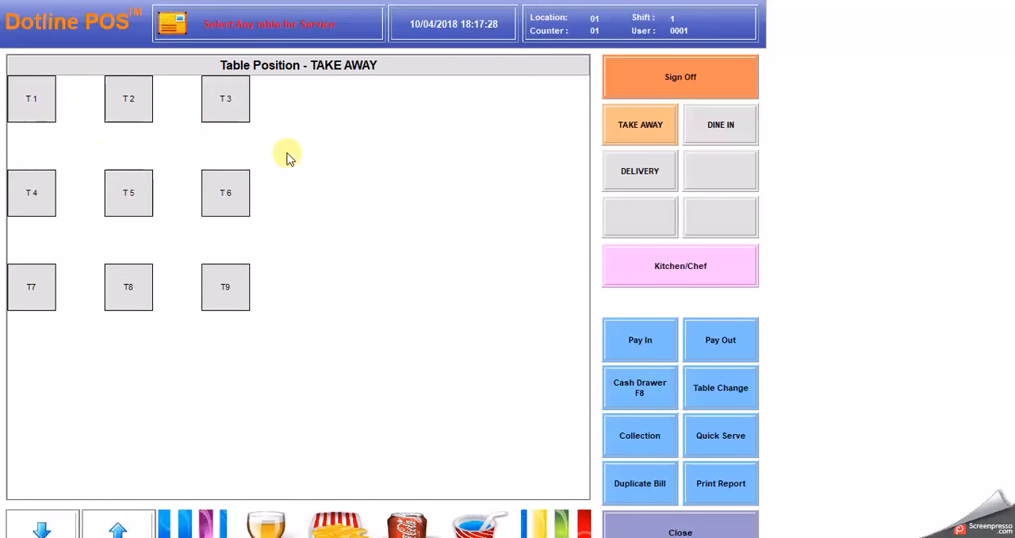
pyautogui.click(721, 124)
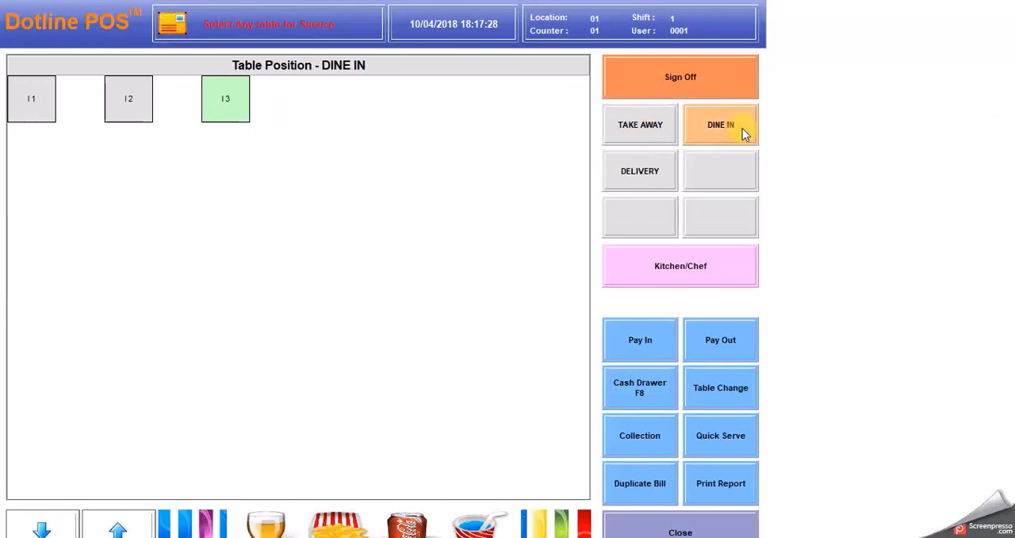
pyautogui.moveTo(108, 130)
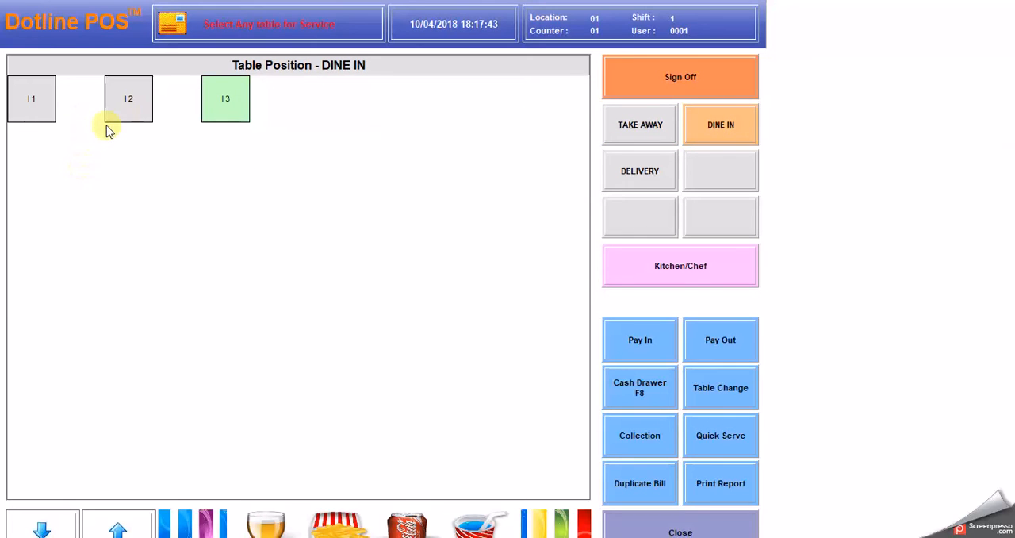
pyautogui.click(639, 171)
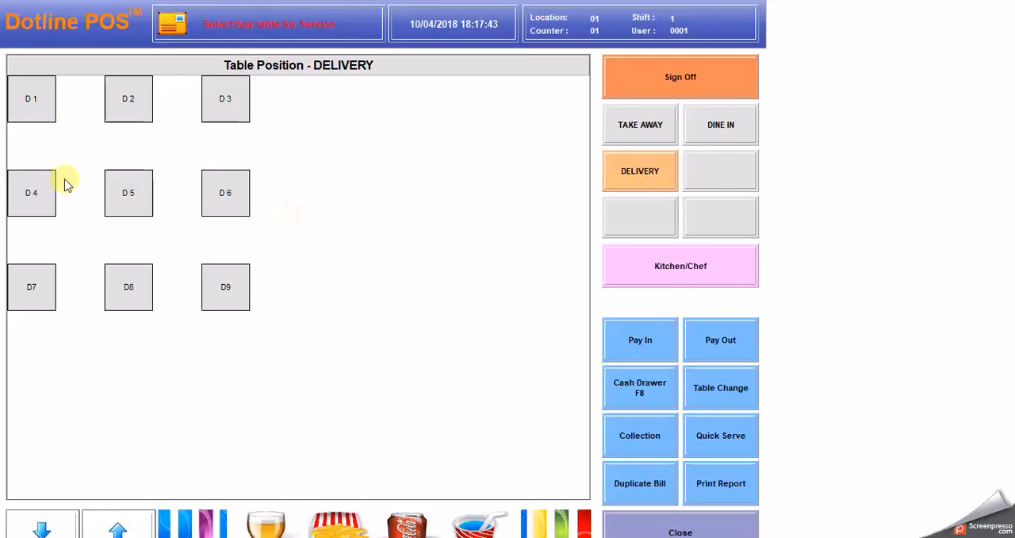
pyautogui.moveTo(238, 252)
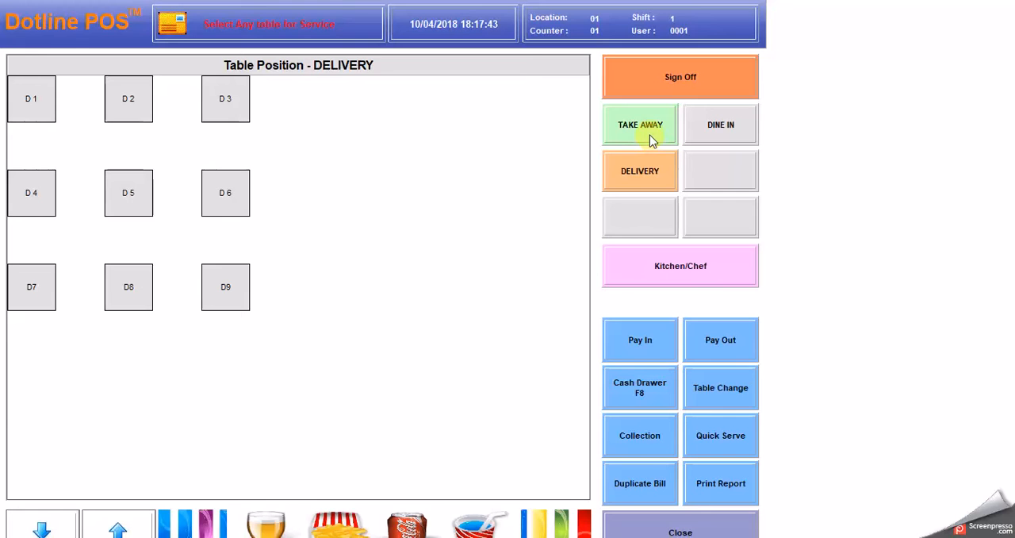
pyautogui.click(640, 125)
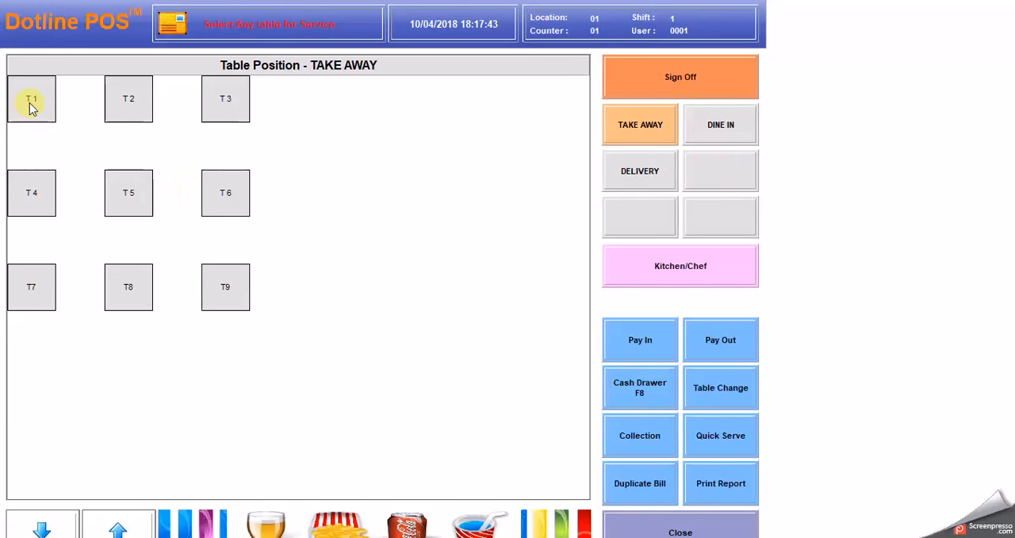
# Step: Open table T1 and add COCKTAIL LION, V.I.P and STOP WATCH juices to its order
pyautogui.click(31, 99)
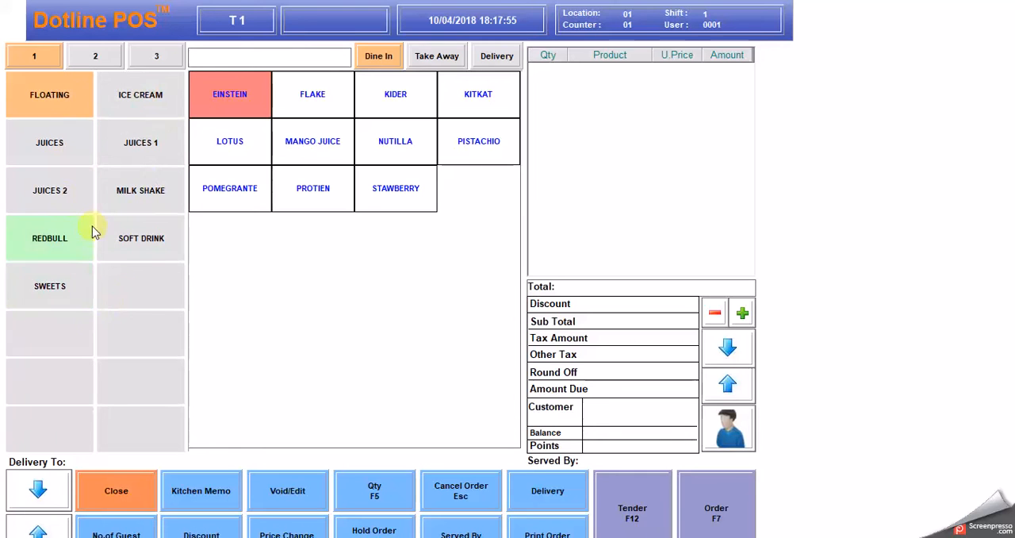
pyautogui.click(49, 142)
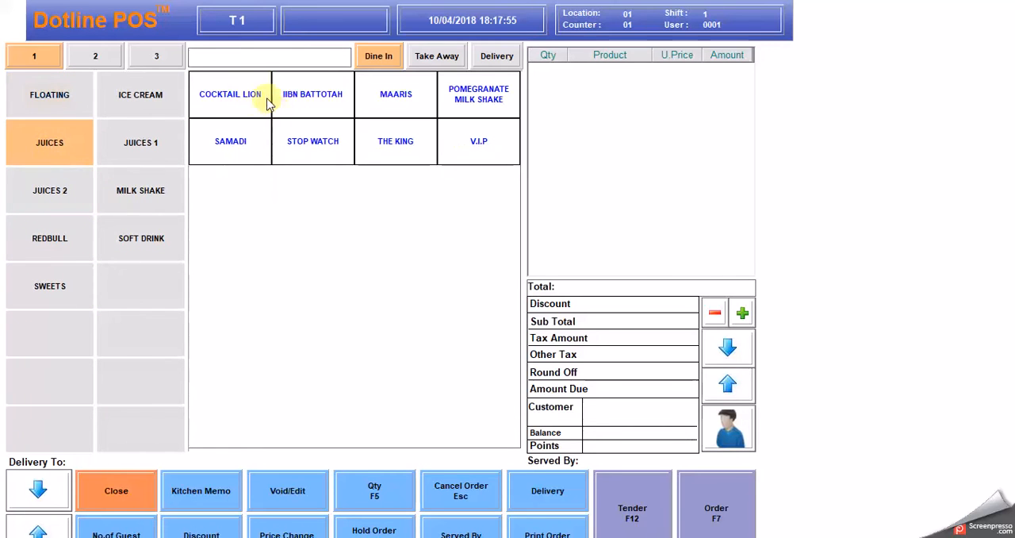
pyautogui.click(231, 94)
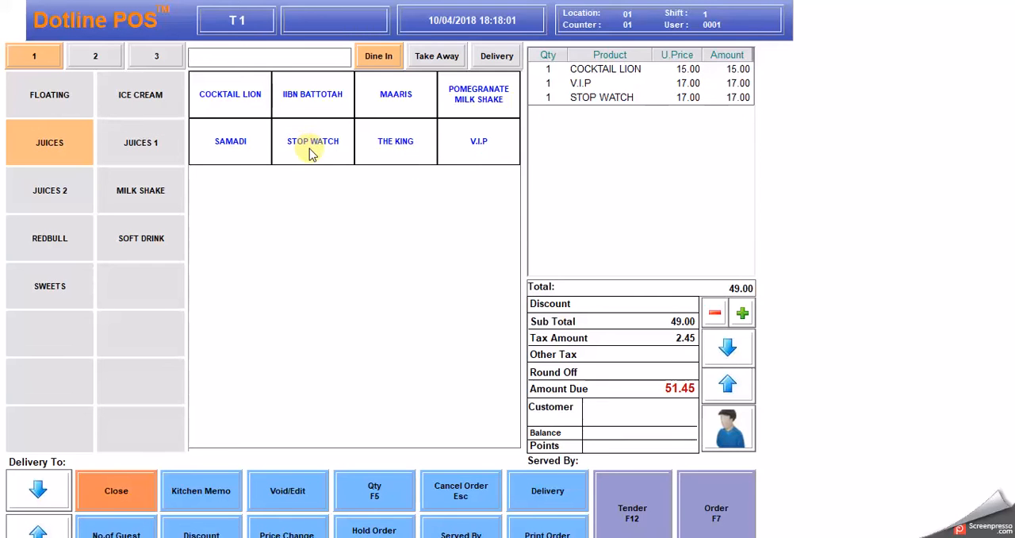
pyautogui.moveTo(689, 308)
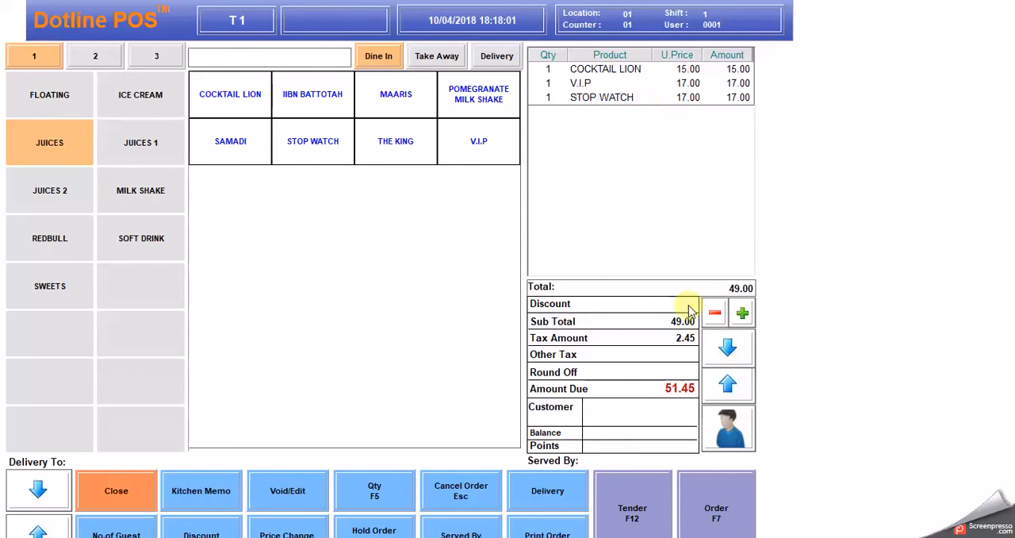
pyautogui.moveTo(498, 472)
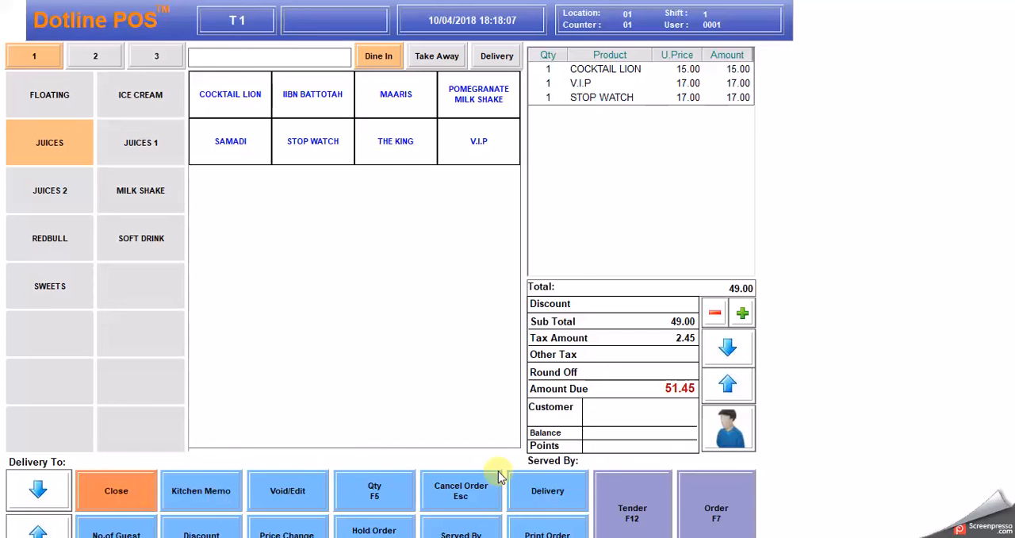
pyautogui.moveTo(107, 531)
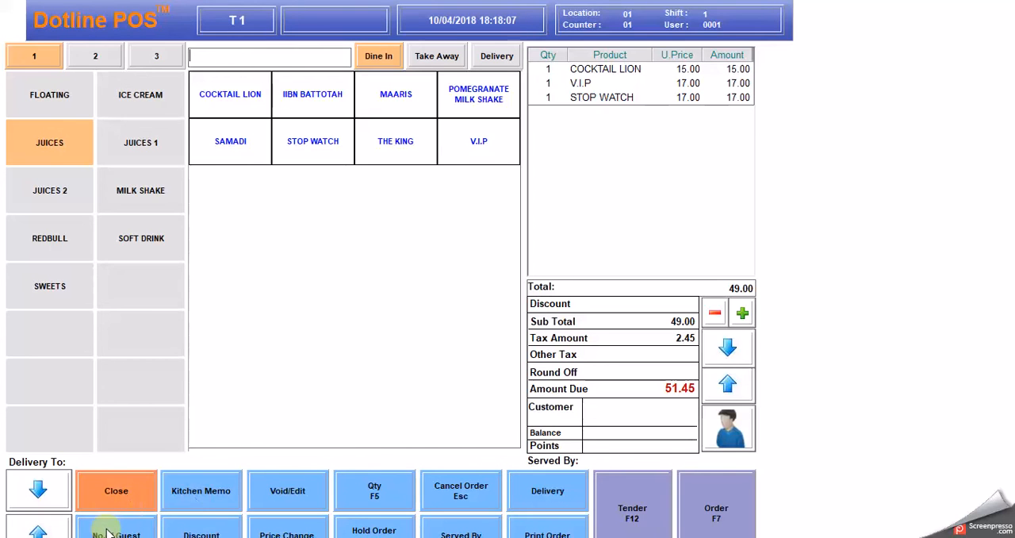
# Step: Dismiss the guest count pad and apply a 10.00 discount to T1's order
pyautogui.click(116, 530)
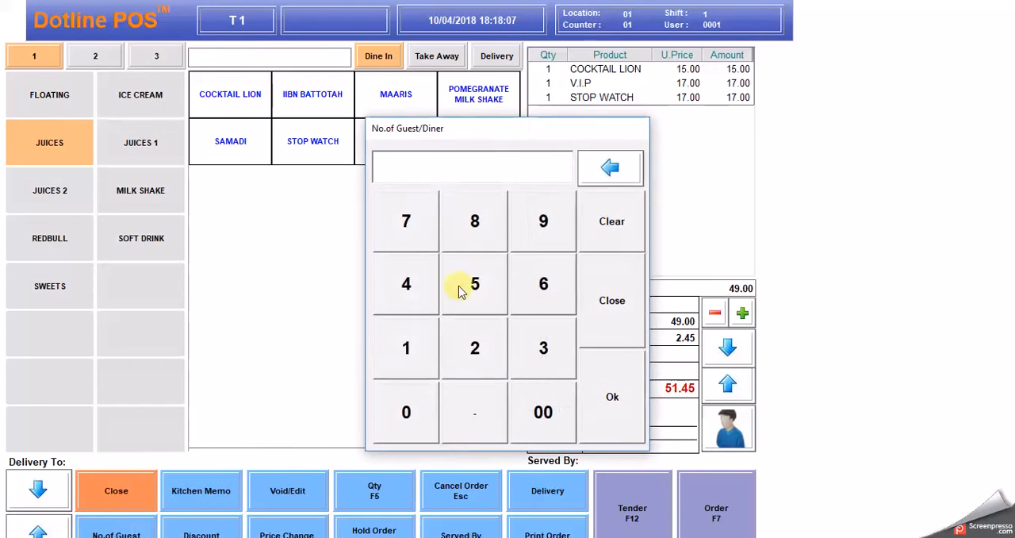
pyautogui.moveTo(524, 247)
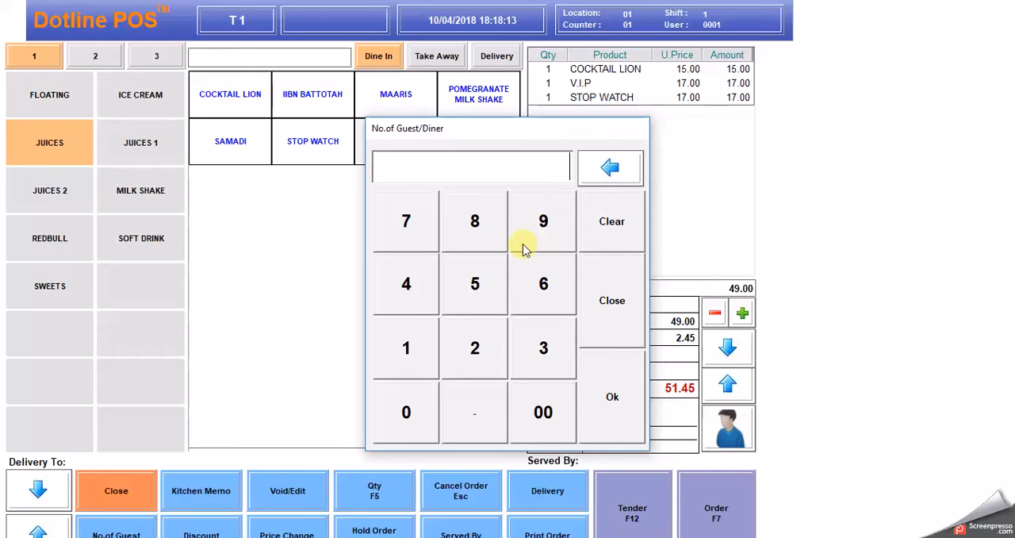
pyautogui.moveTo(454, 171)
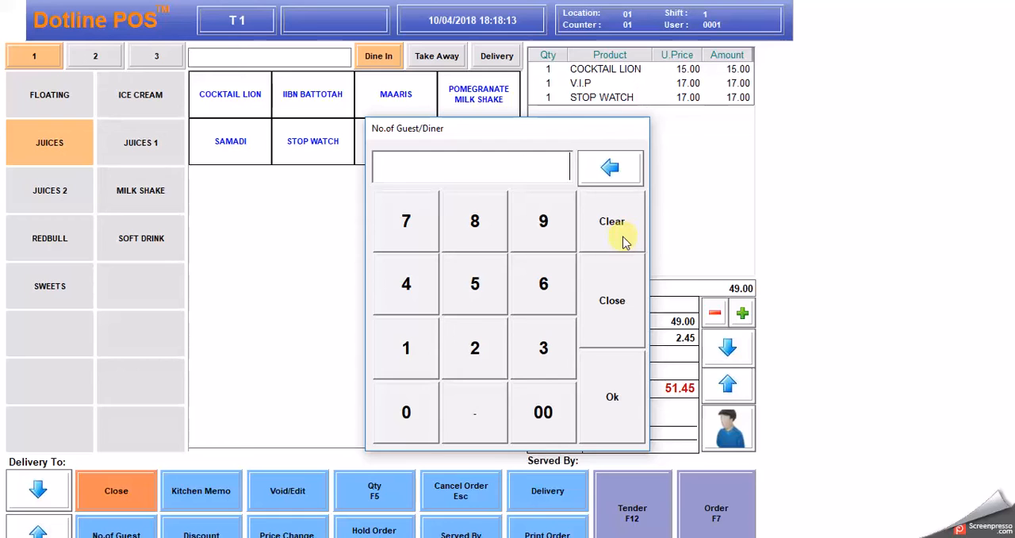
pyautogui.click(611, 300)
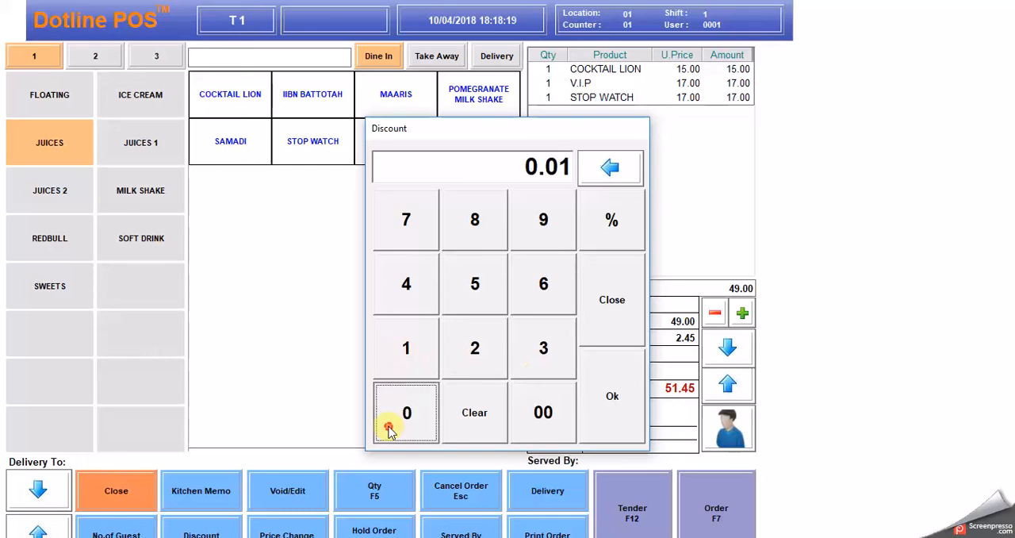
pyautogui.click(612, 395)
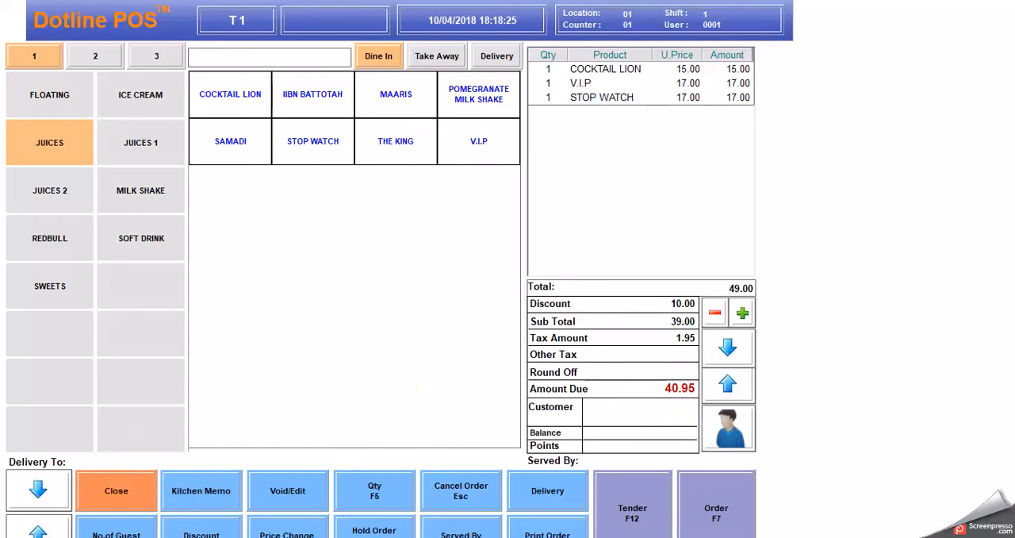
pyautogui.moveTo(682, 164)
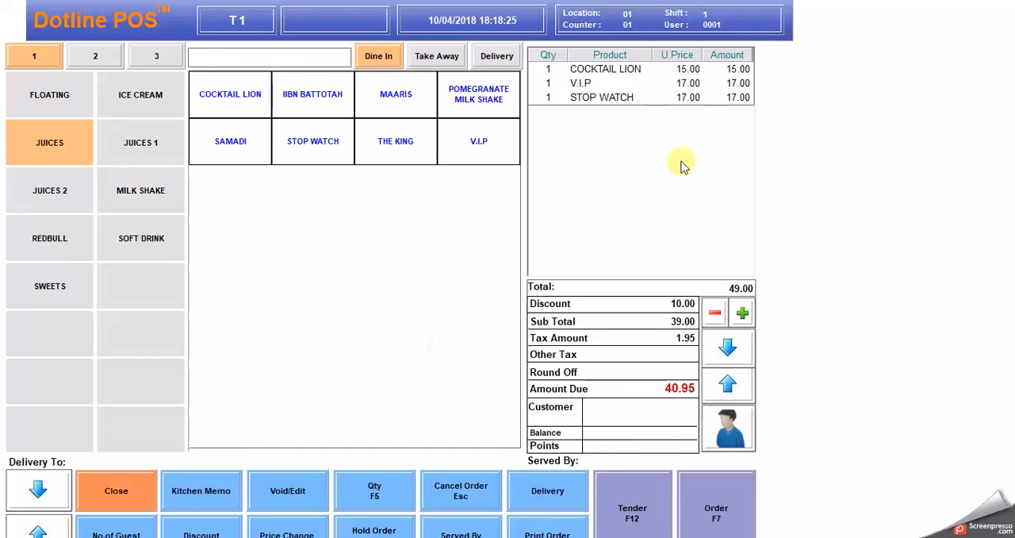
# Step: Change STOP WATCH's price on T1's order to 20.00
pyautogui.click(682, 84)
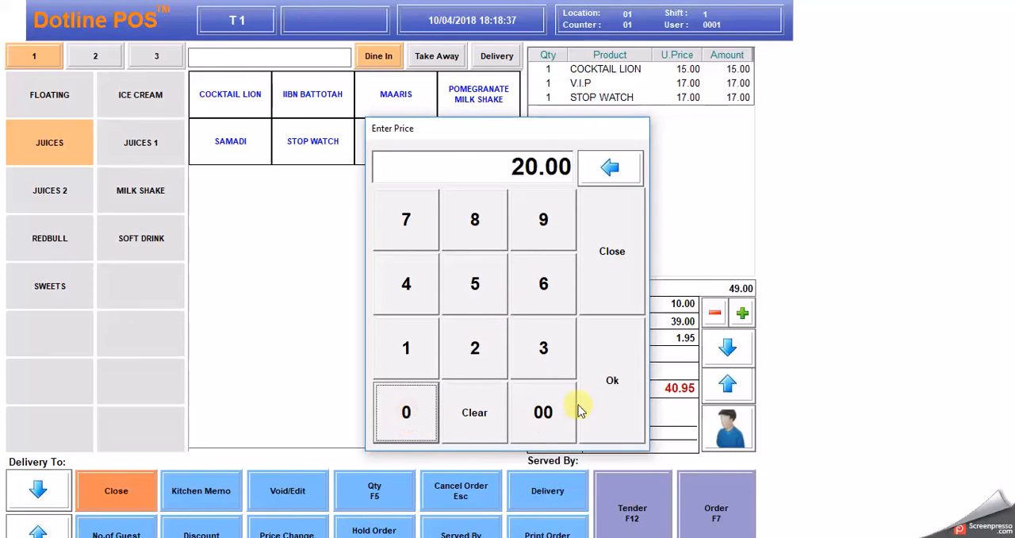
pyautogui.click(612, 380)
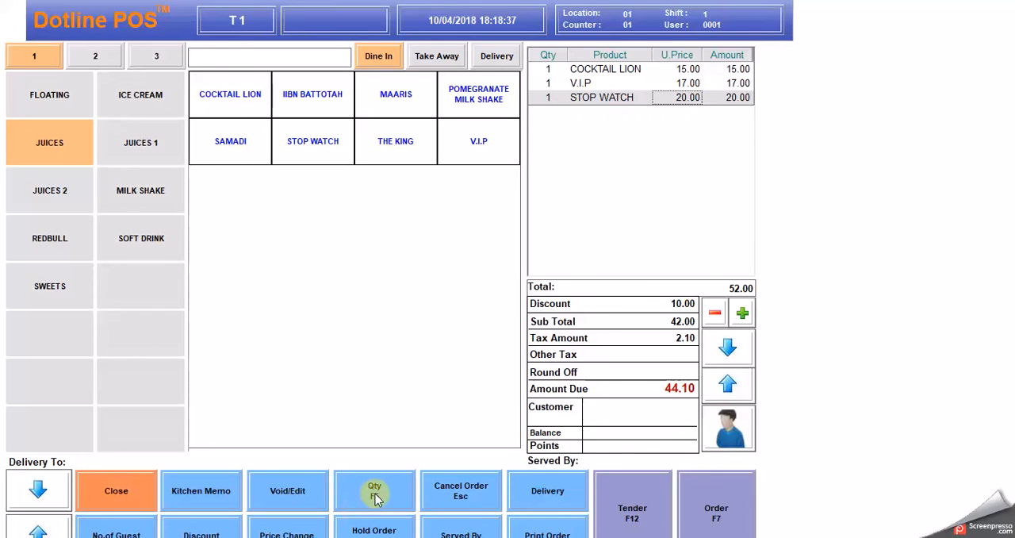
pyautogui.moveTo(391, 319)
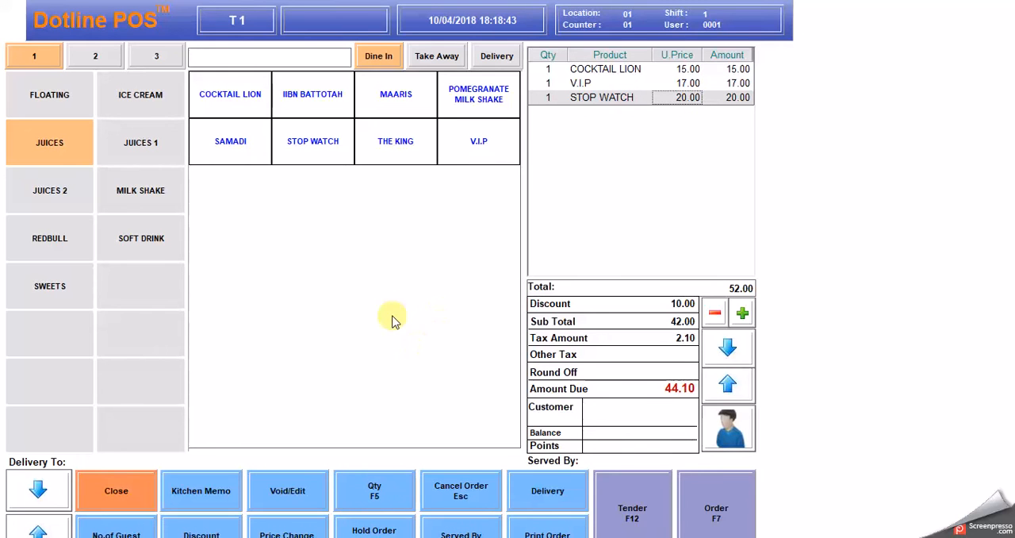
pyautogui.moveTo(407, 115)
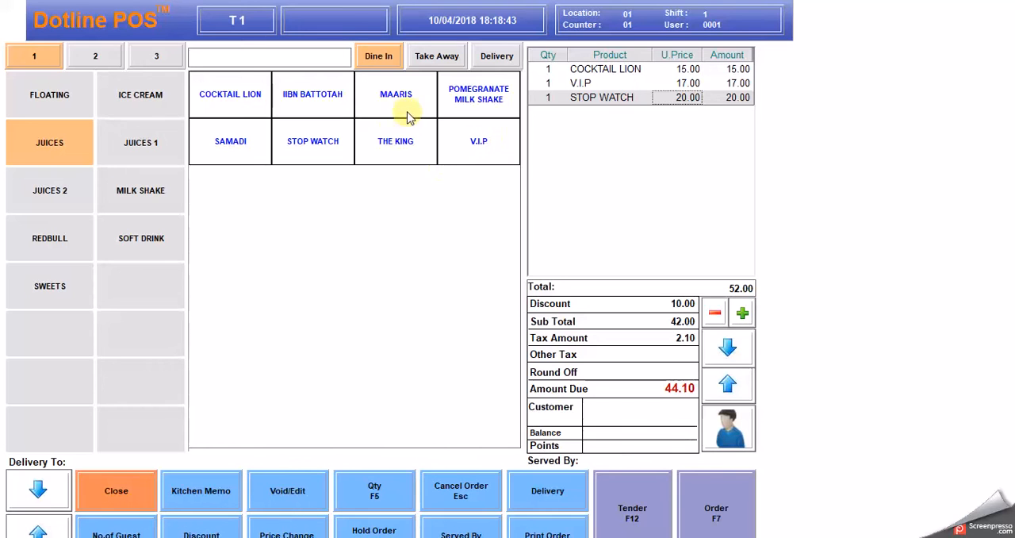
pyautogui.moveTo(308, 150)
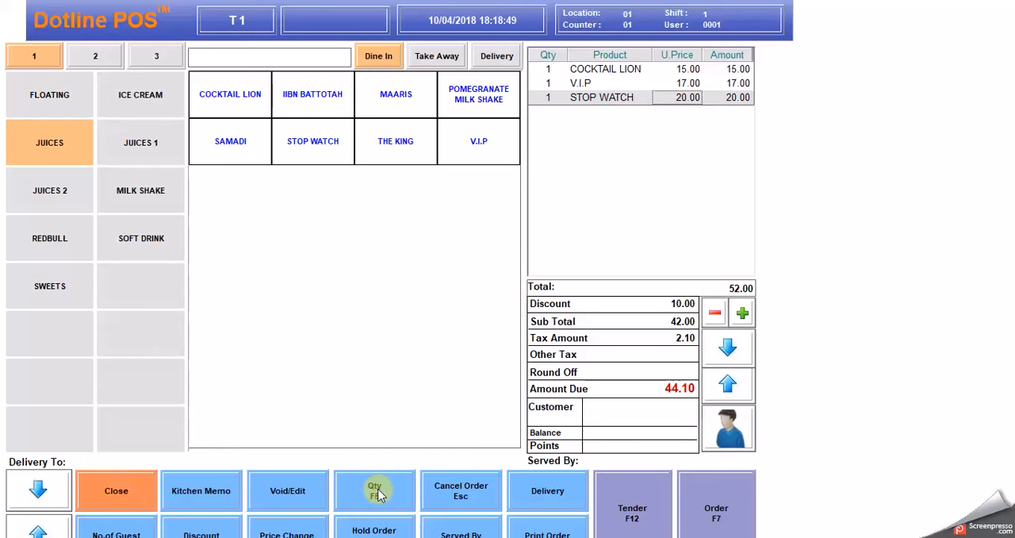
# Step: Add five SAMADI juices to T1's order, raising the amount due to 133.35
pyautogui.click(374, 490)
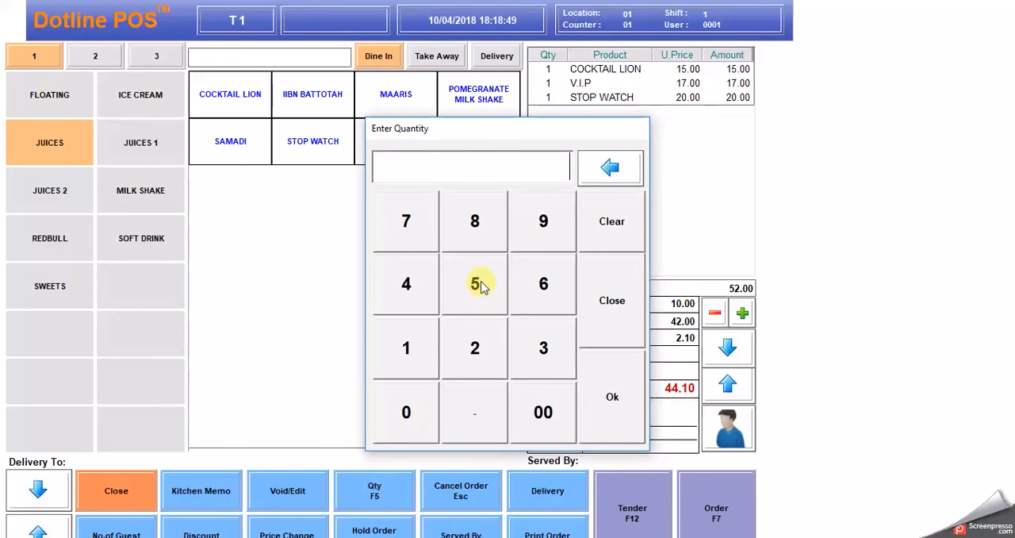
pyautogui.click(612, 300)
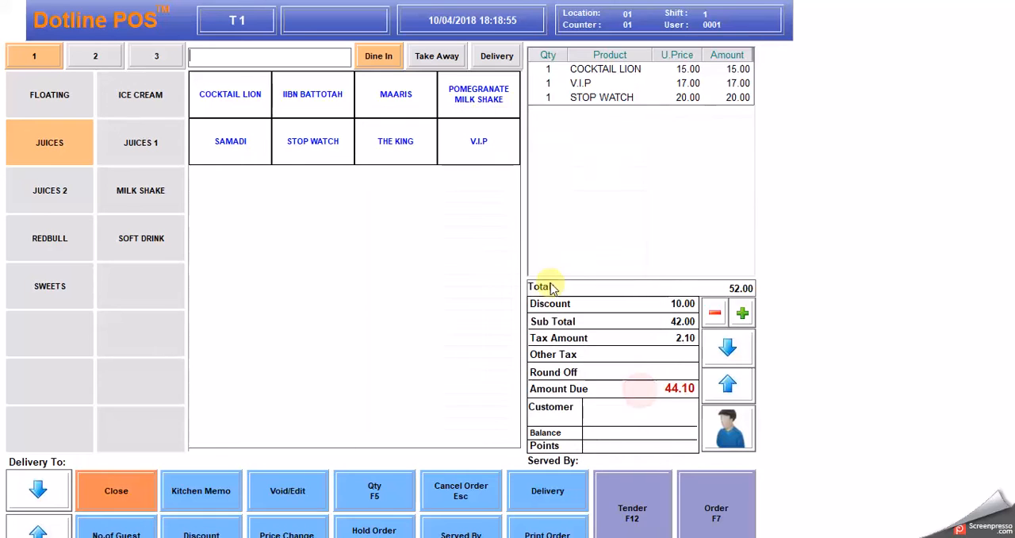
pyautogui.click(230, 141)
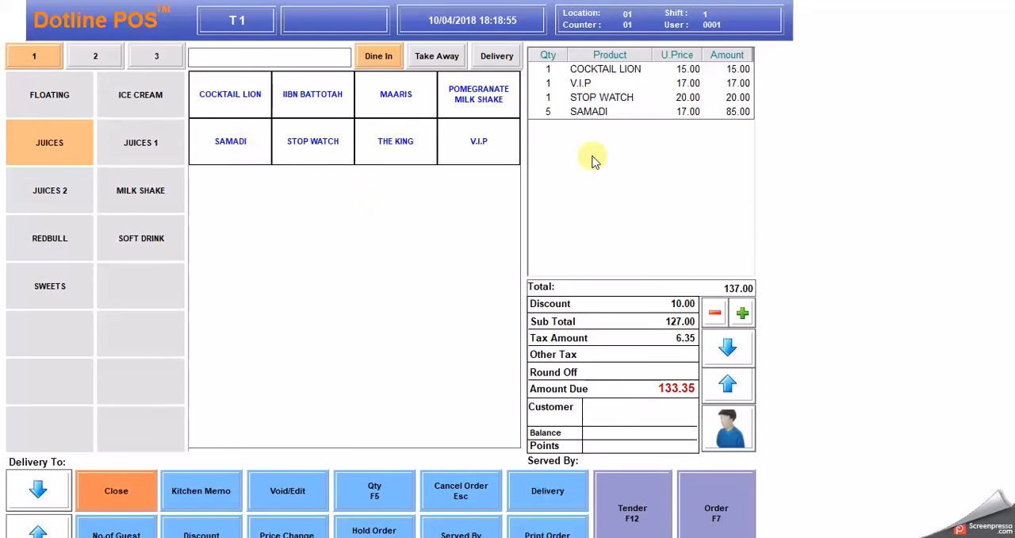
pyautogui.moveTo(710, 125)
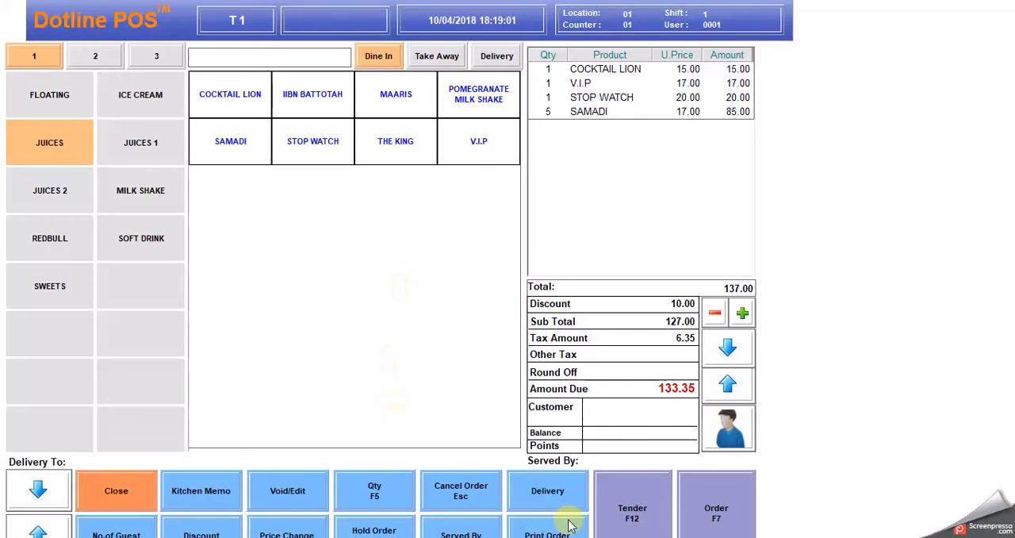
# Step: Assign SALES as the server on table T1's order
pyautogui.click(461, 532)
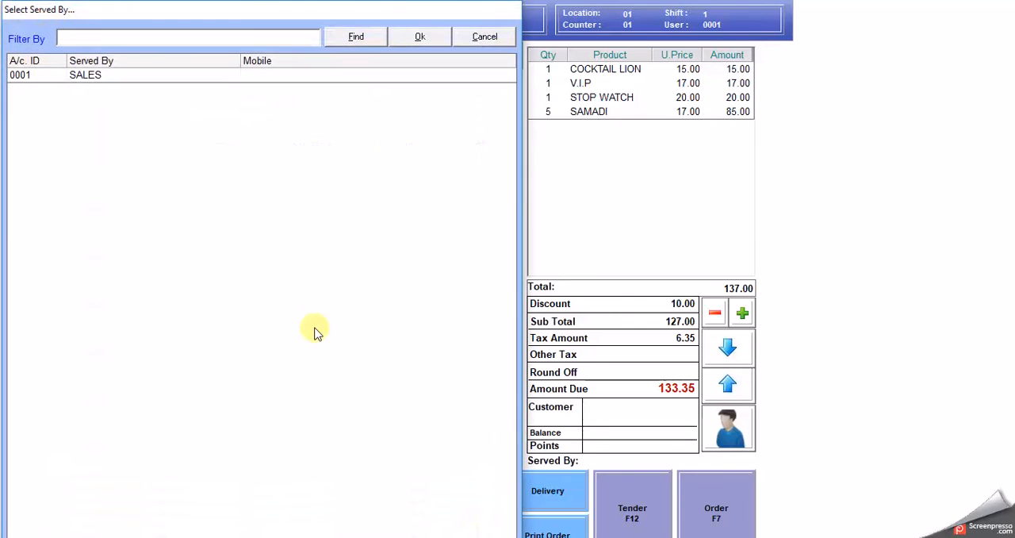
pyautogui.moveTo(376, 151)
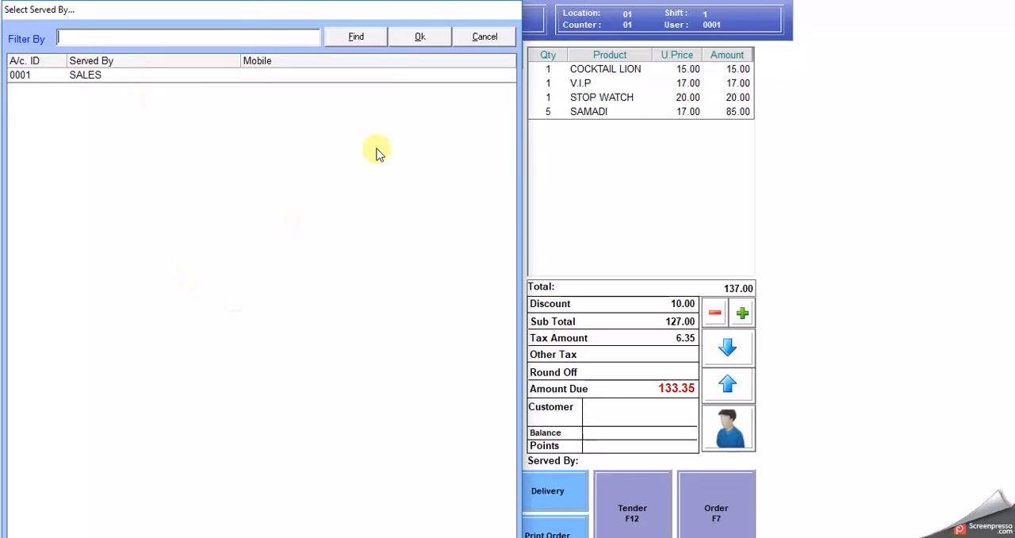
pyautogui.click(419, 36)
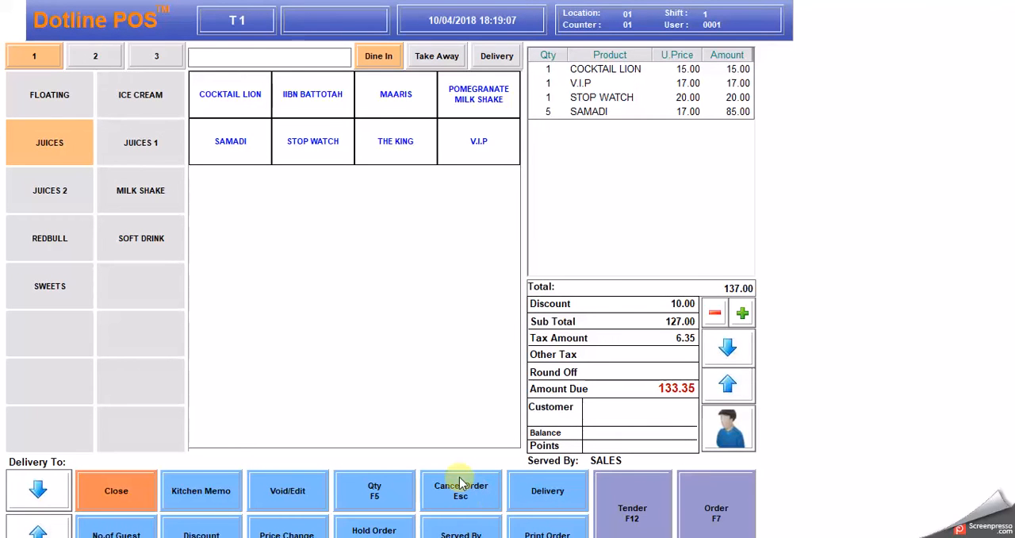
pyautogui.moveTo(464, 492)
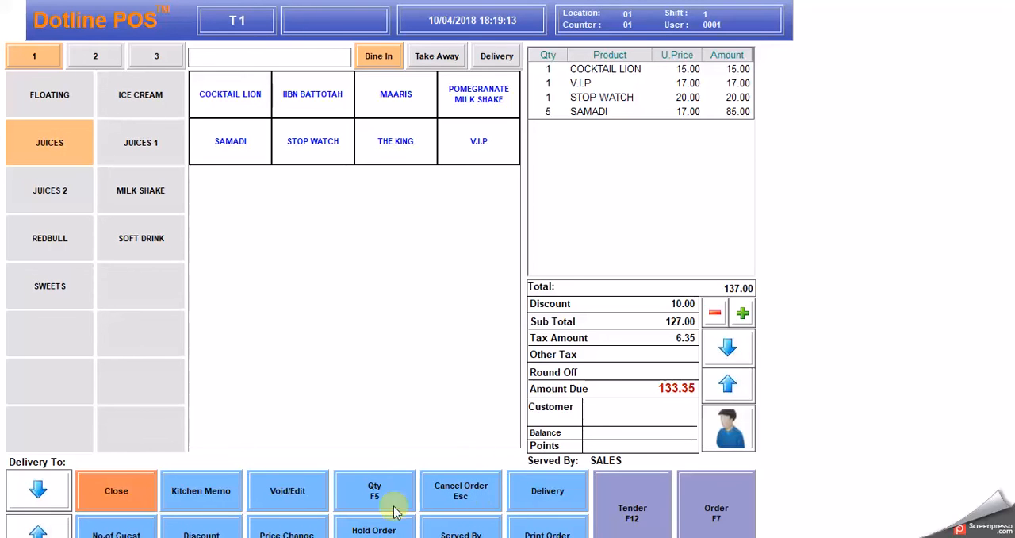
pyautogui.moveTo(708, 143)
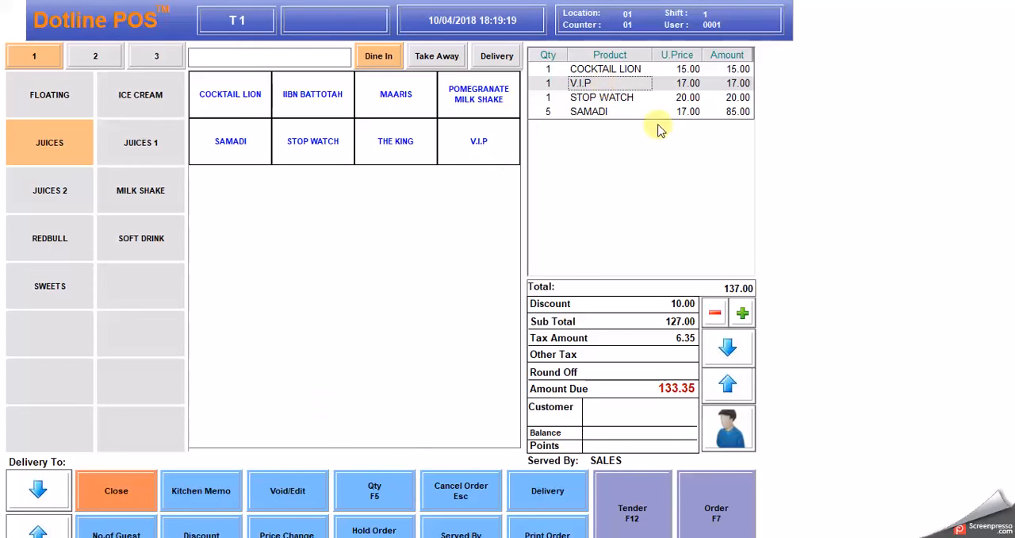
# Step: Void the V.I.P line from T1's order, leaving 115.50 due
pyautogui.click(288, 490)
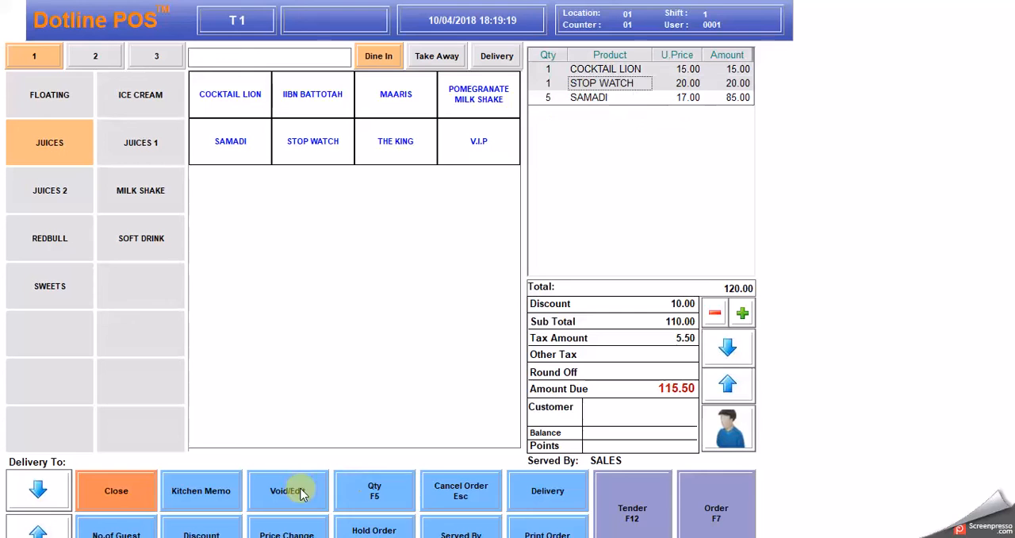
pyautogui.moveTo(522, 179)
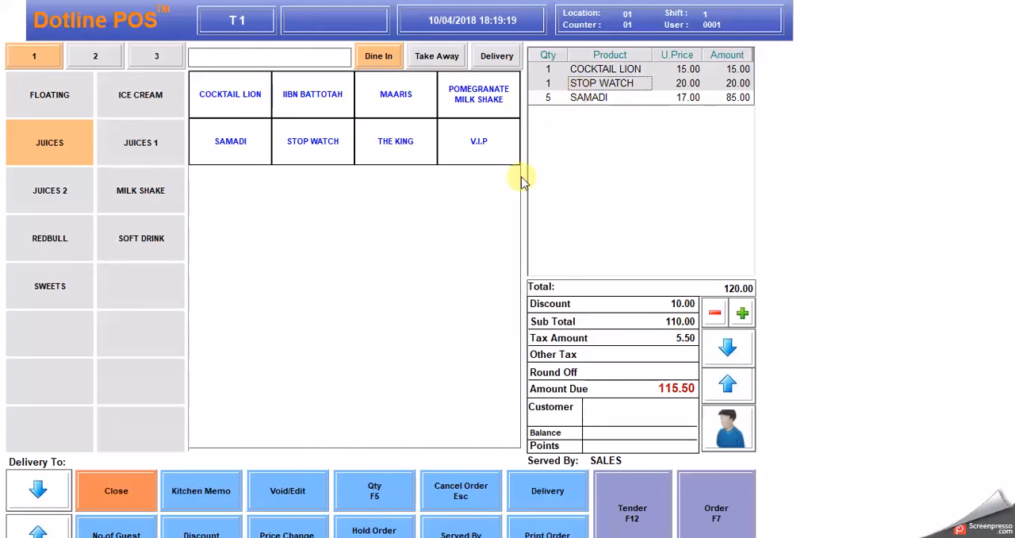
pyautogui.moveTo(622, 129)
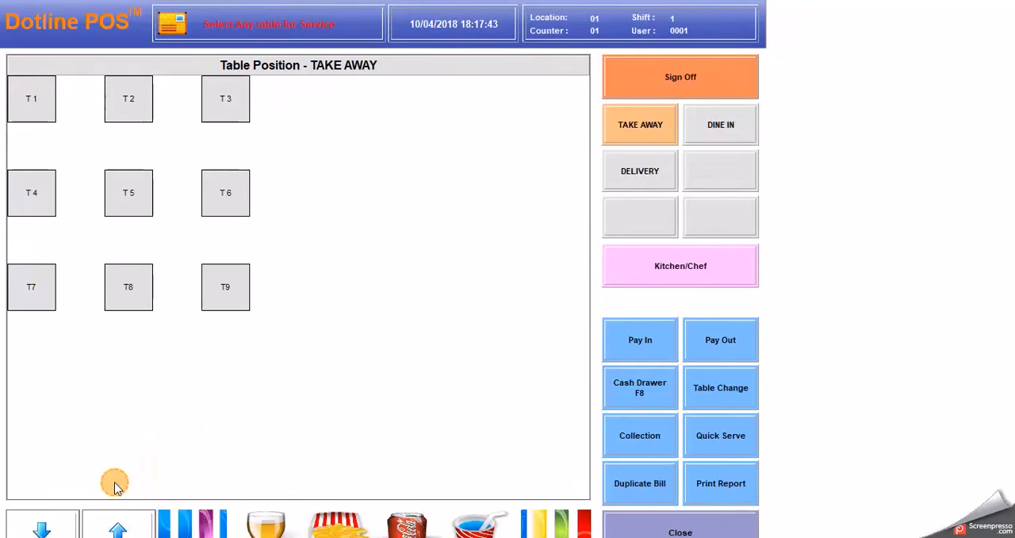
# Step: Open table T2 to start a new order
pyautogui.click(31, 99)
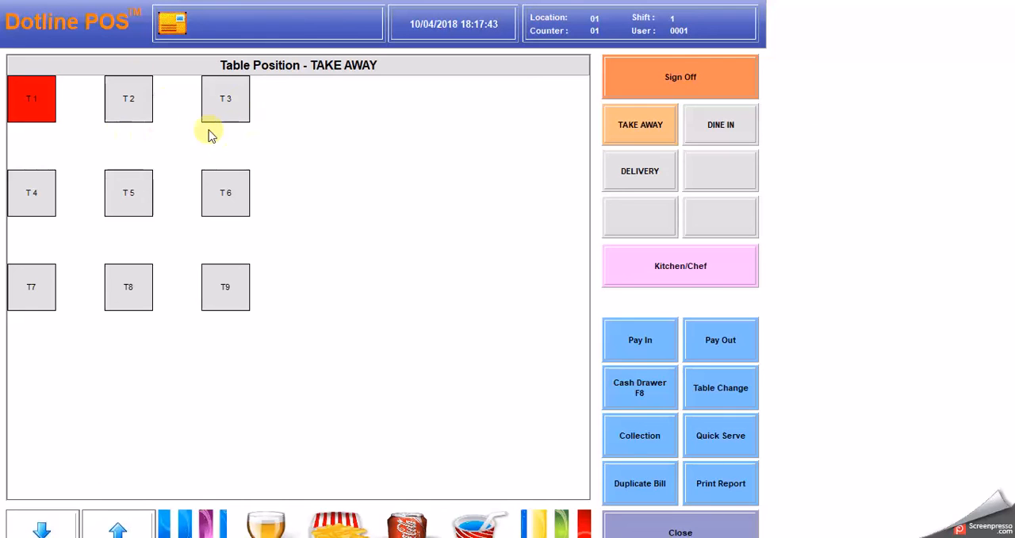
pyautogui.moveTo(31, 95)
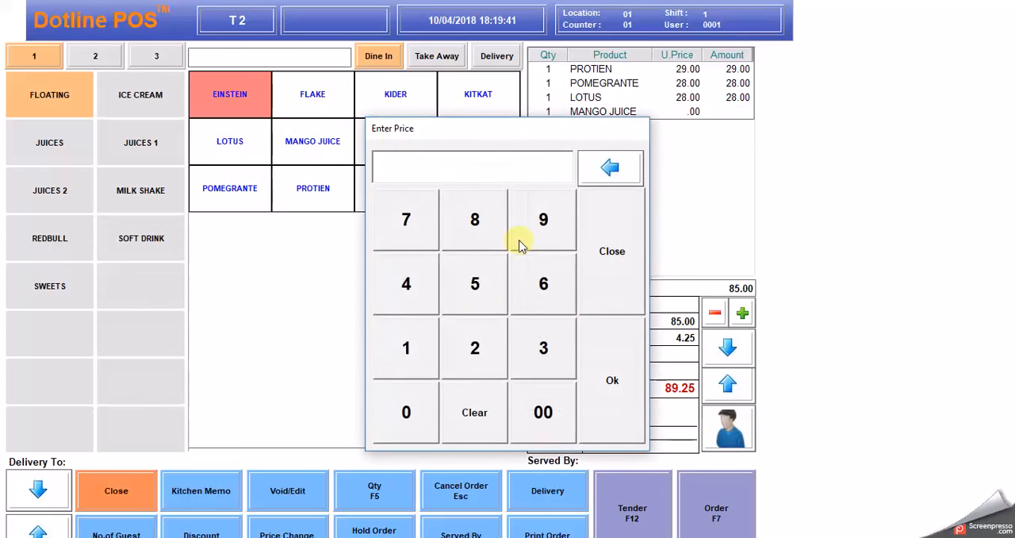
# Step: Price MANGO JUICE at 20.00 and add NUTILLA to T2's order
pyautogui.click(406, 411)
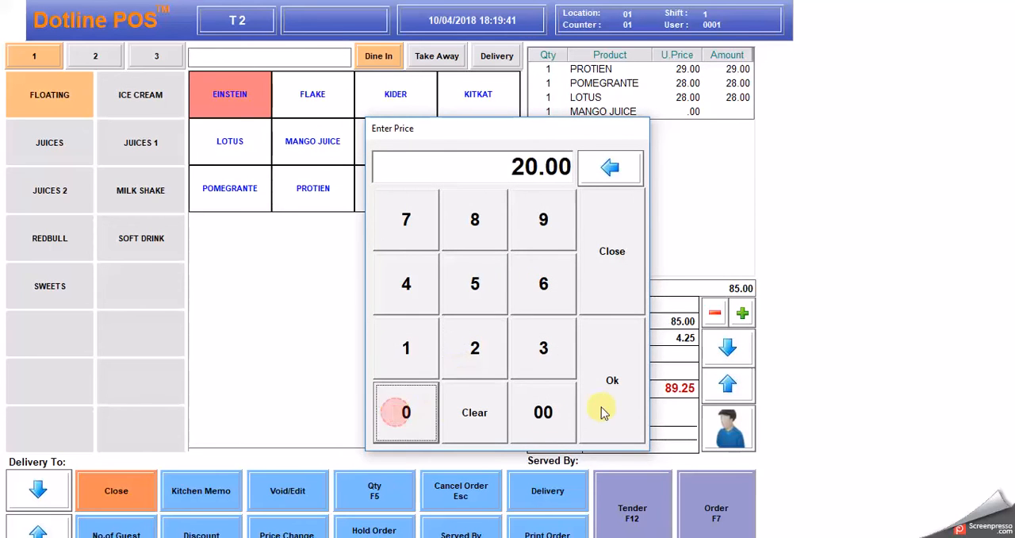
pyautogui.click(611, 380)
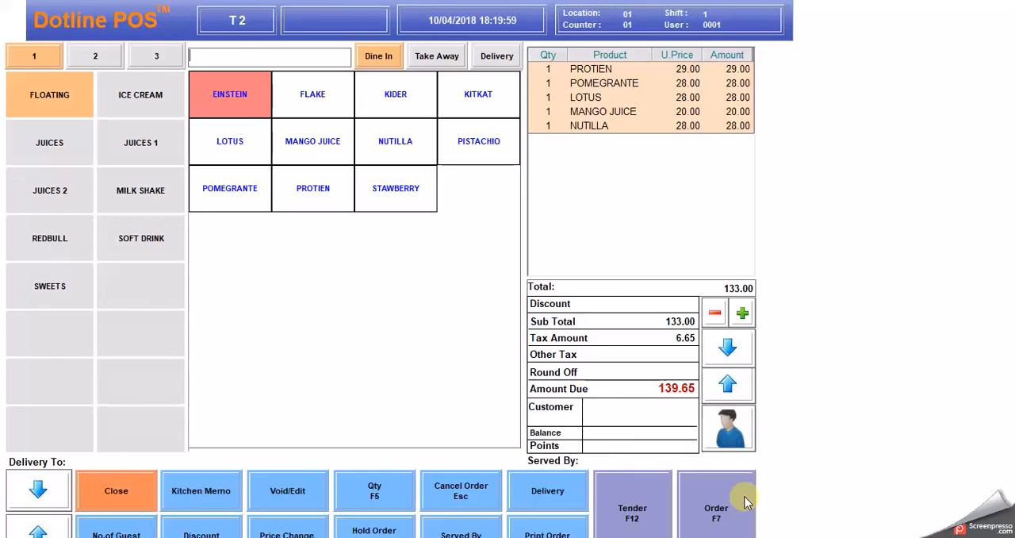
pyautogui.moveTo(725, 512)
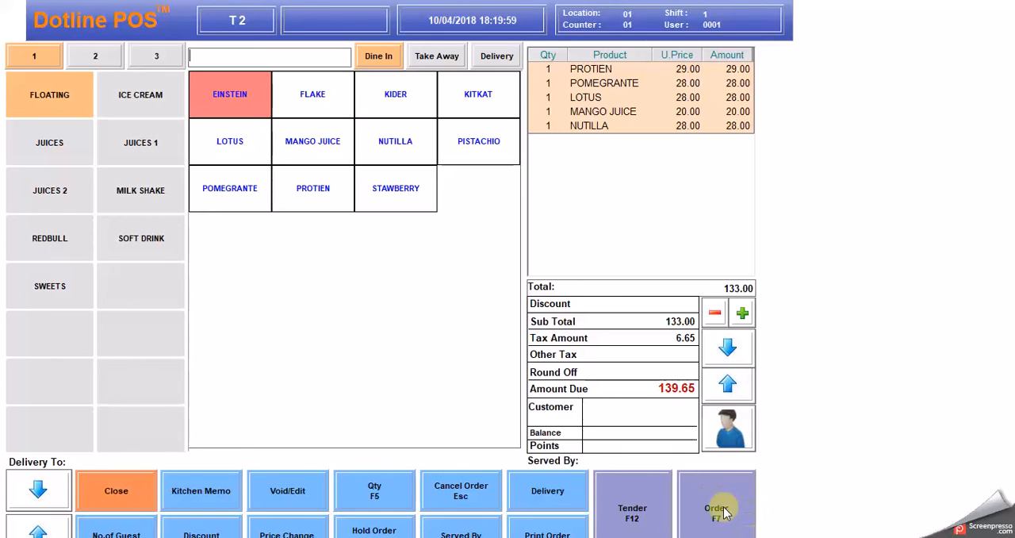
# Step: Send T2's order to the kitchen, then reopen table T1 and send its order
pyautogui.click(715, 507)
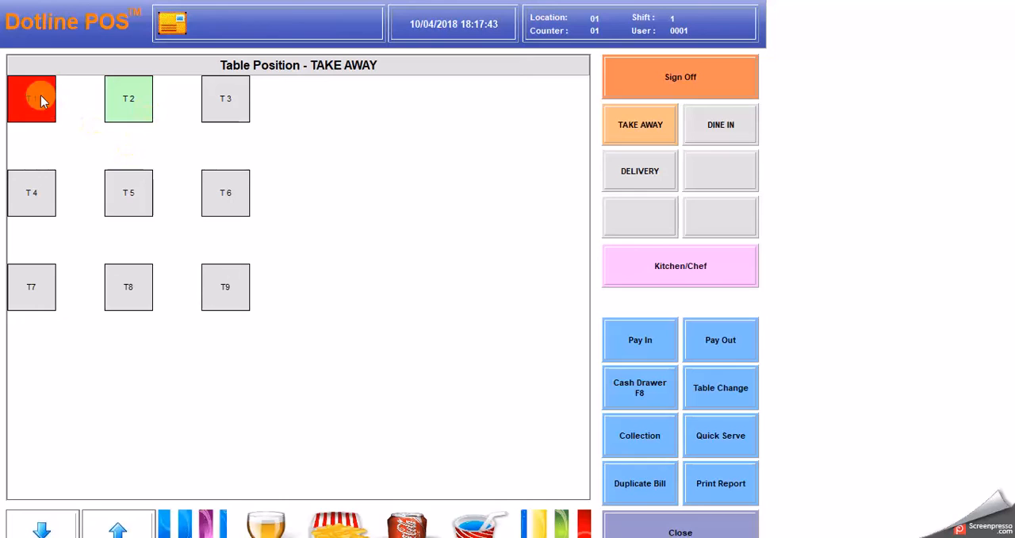
pyautogui.moveTo(150, 111)
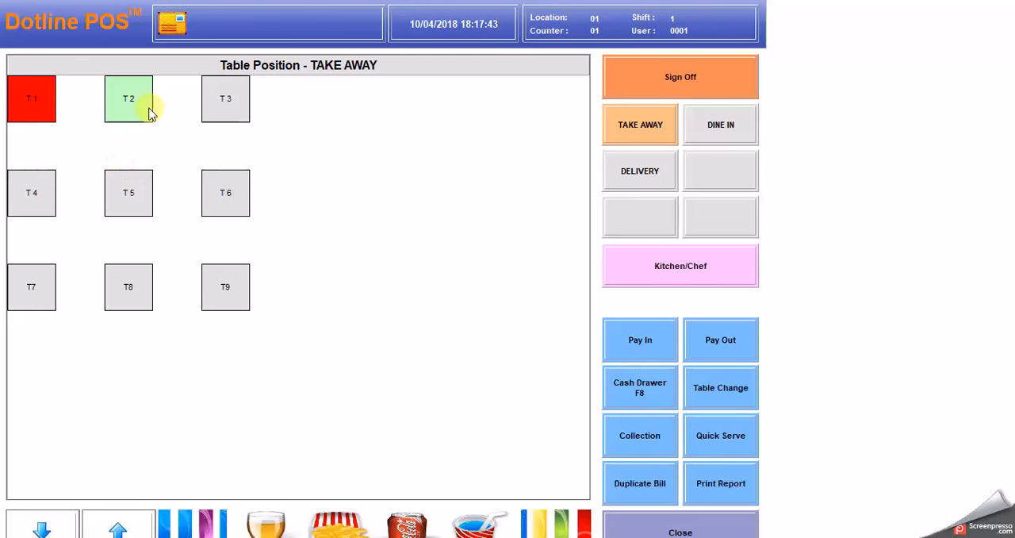
pyautogui.moveTo(146, 113)
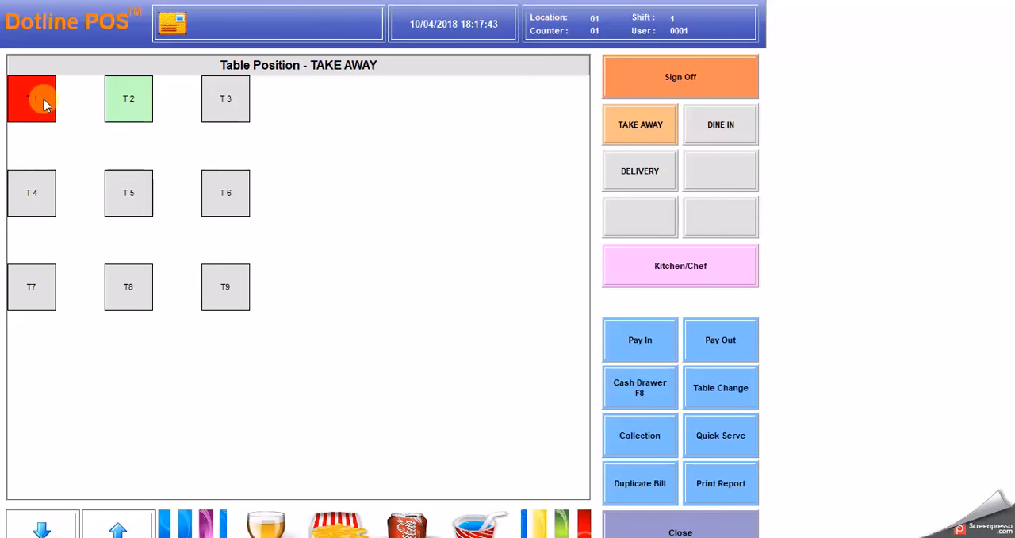
pyautogui.click(640, 124)
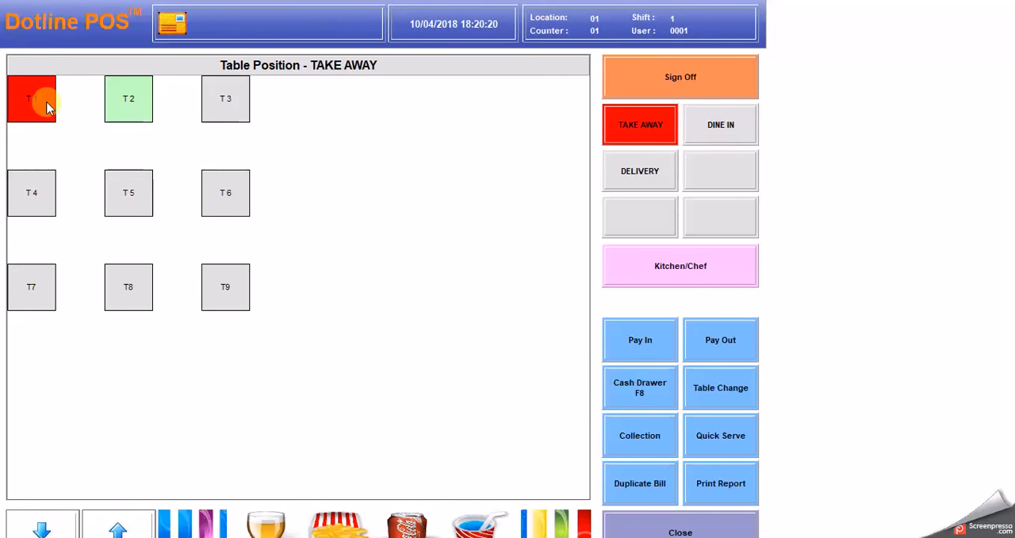
pyautogui.click(31, 98)
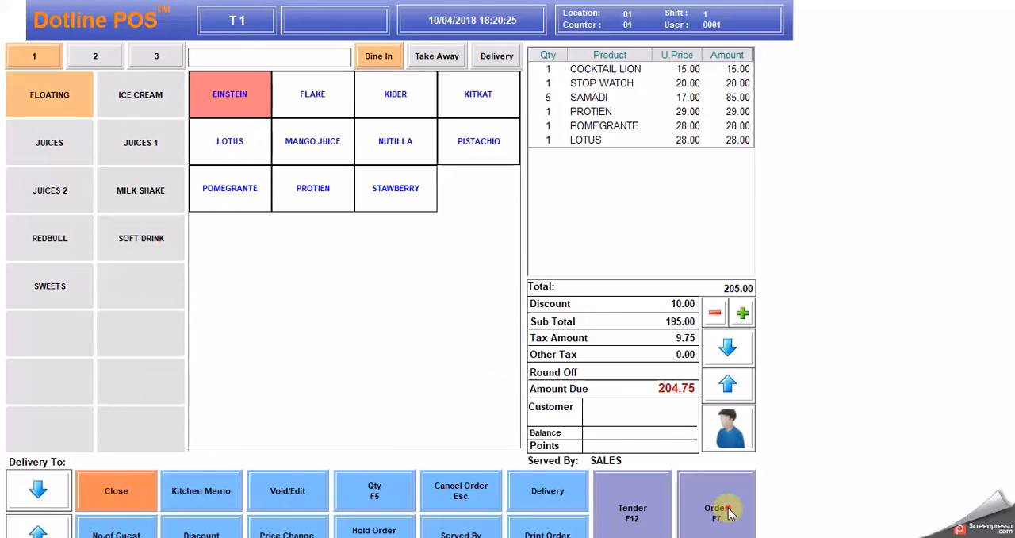
pyautogui.click(716, 508)
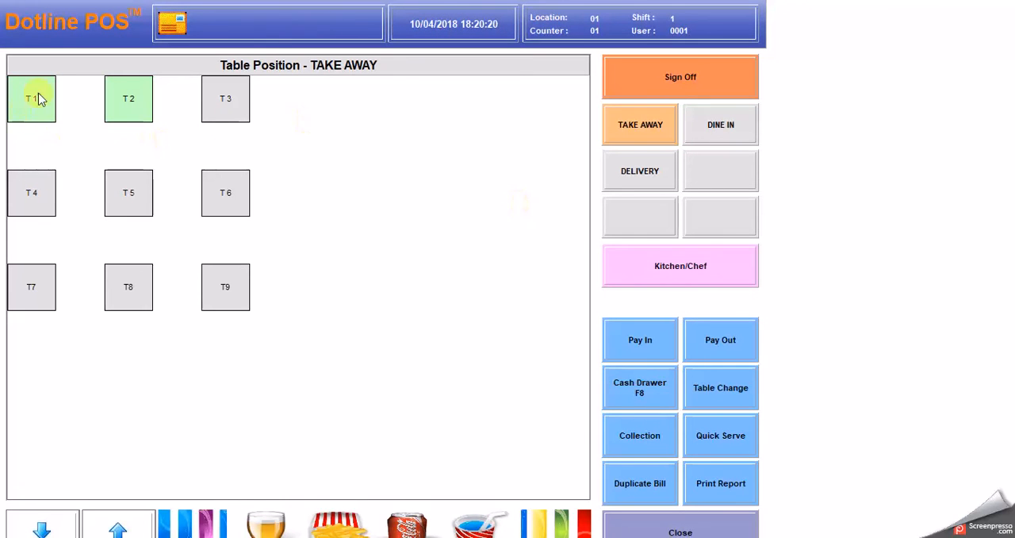
pyautogui.moveTo(34, 109)
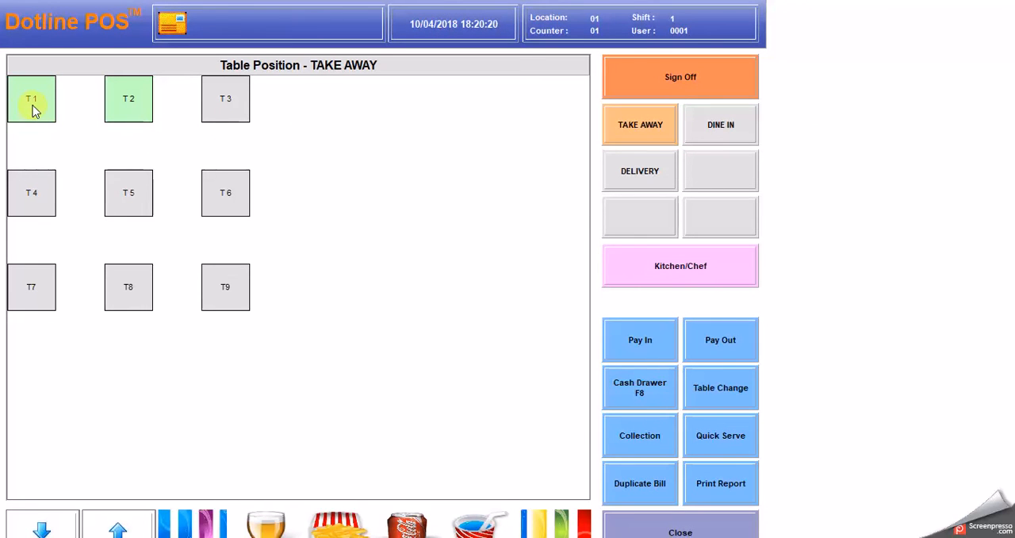
pyautogui.moveTo(153, 115)
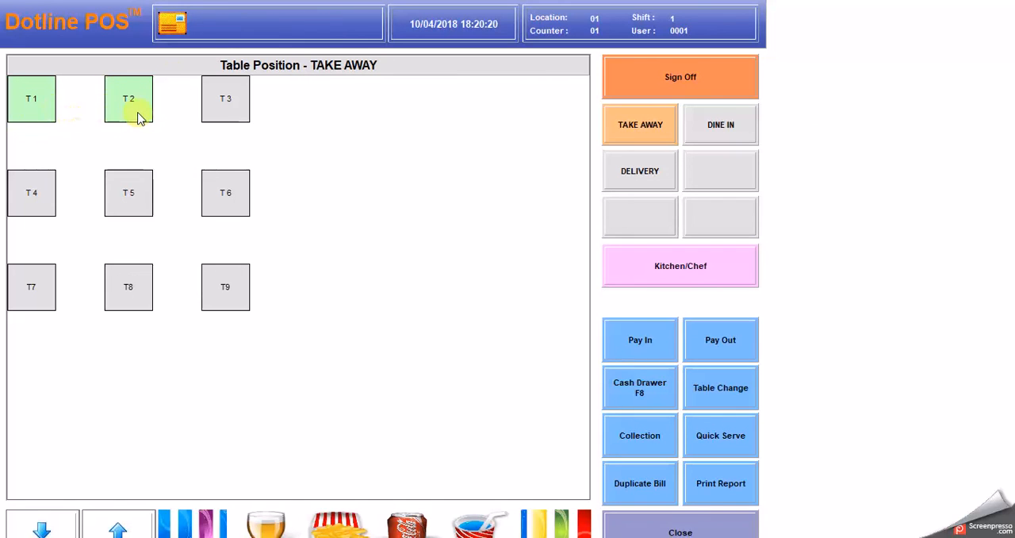
pyautogui.moveTo(135, 119)
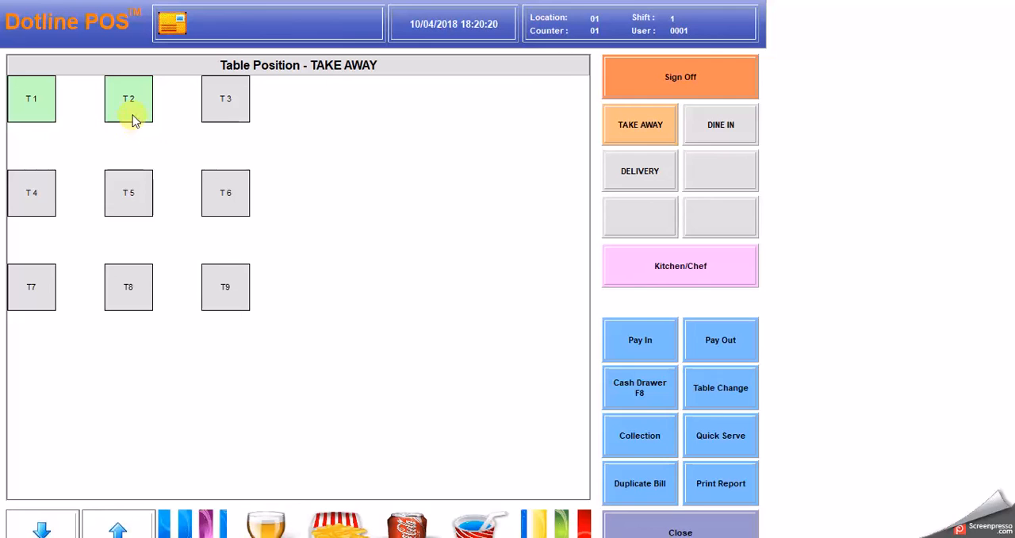
# Step: Tender table T2's 139.65 bill with 1,000.00 cash, leaving a -860.35 balance
pyautogui.click(129, 115)
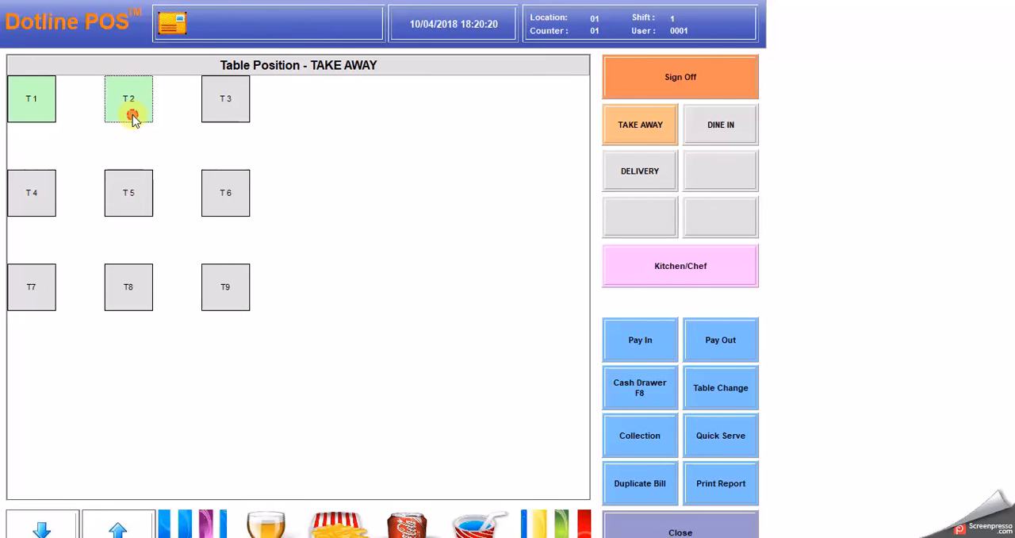
pyautogui.click(127, 98)
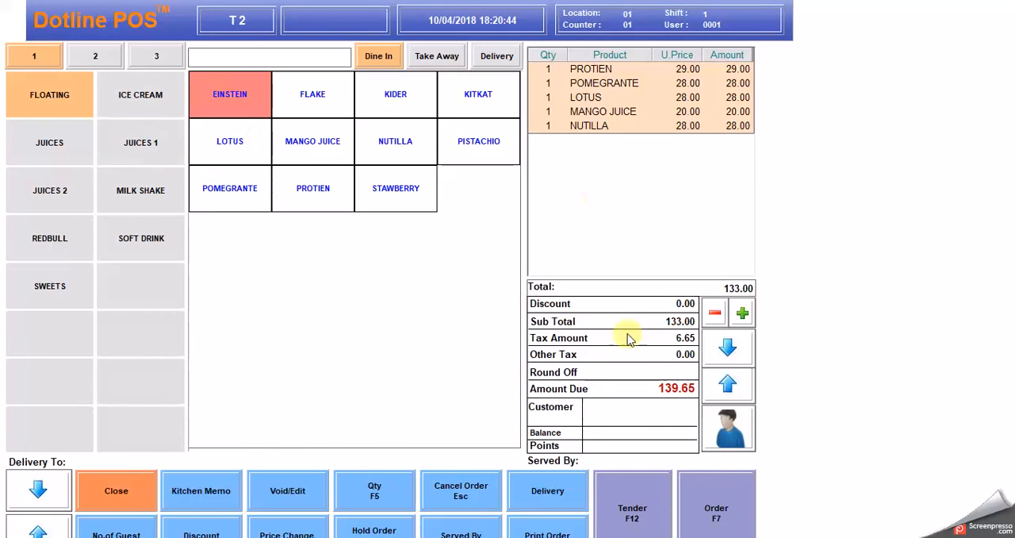
pyautogui.moveTo(632, 512)
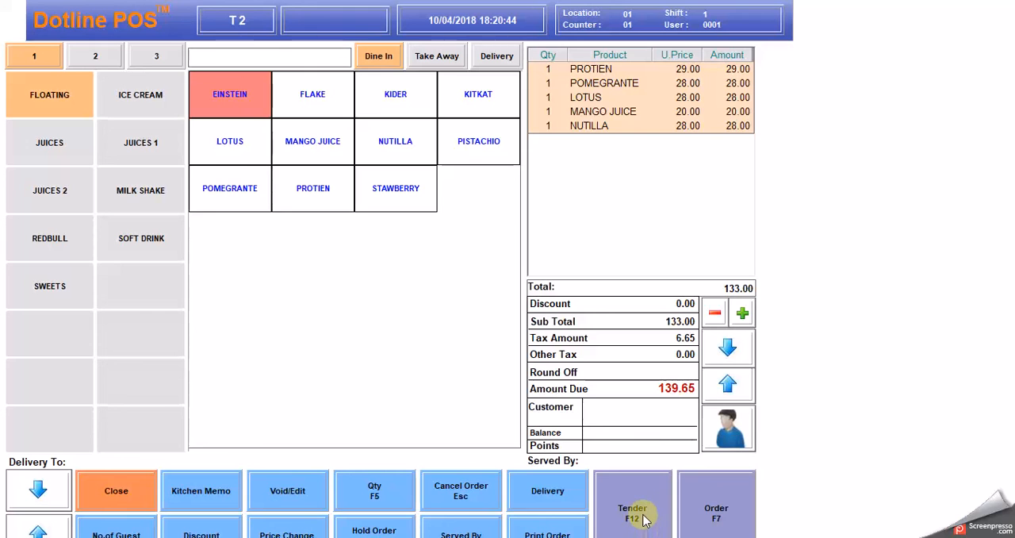
pyautogui.click(632, 508)
pyautogui.write('100')
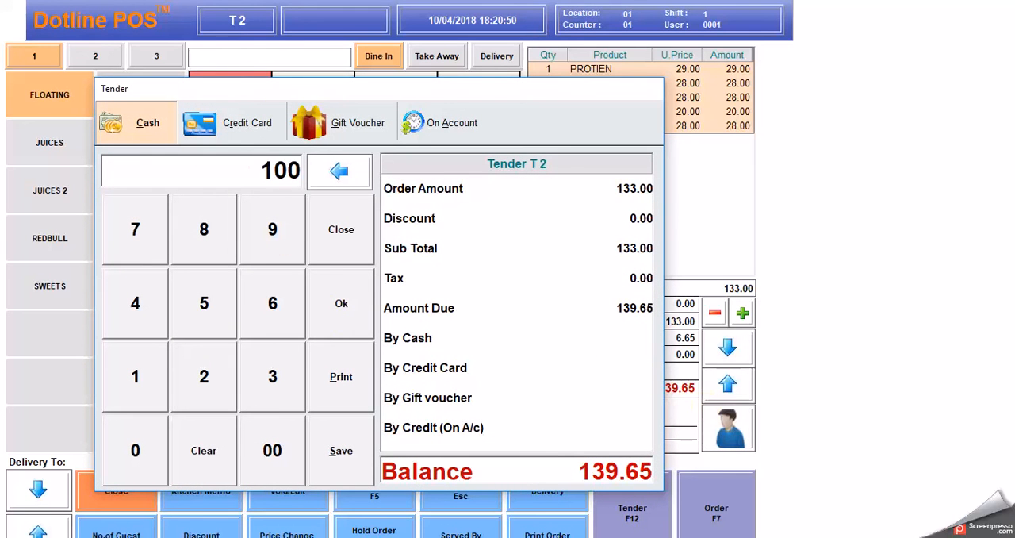
pyautogui.click(134, 450)
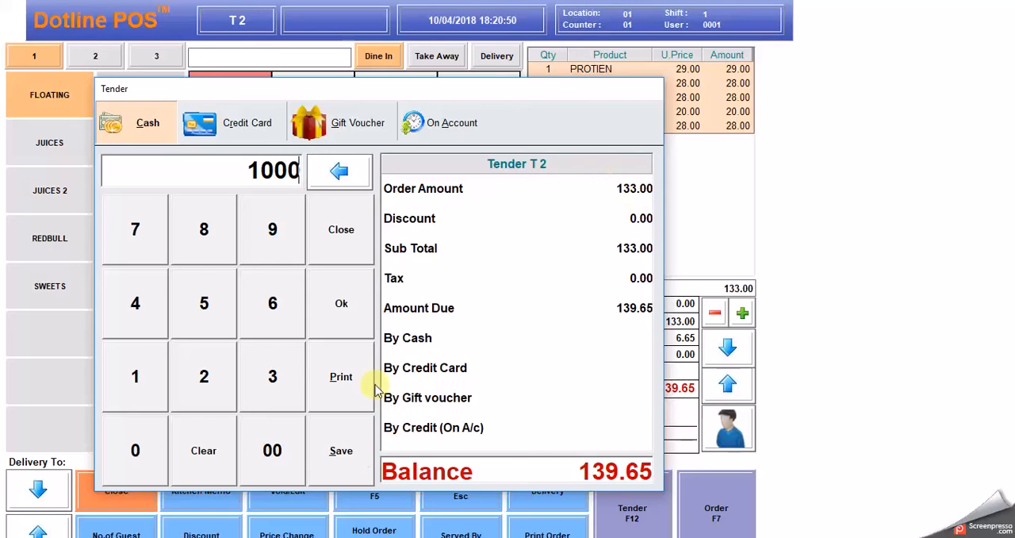
pyautogui.click(341, 303)
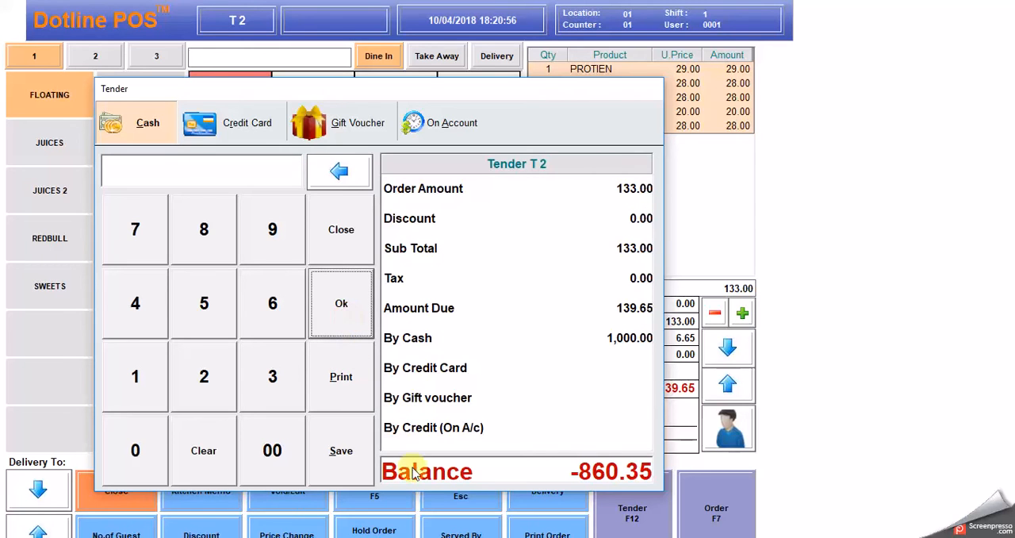
pyautogui.moveTo(500, 461)
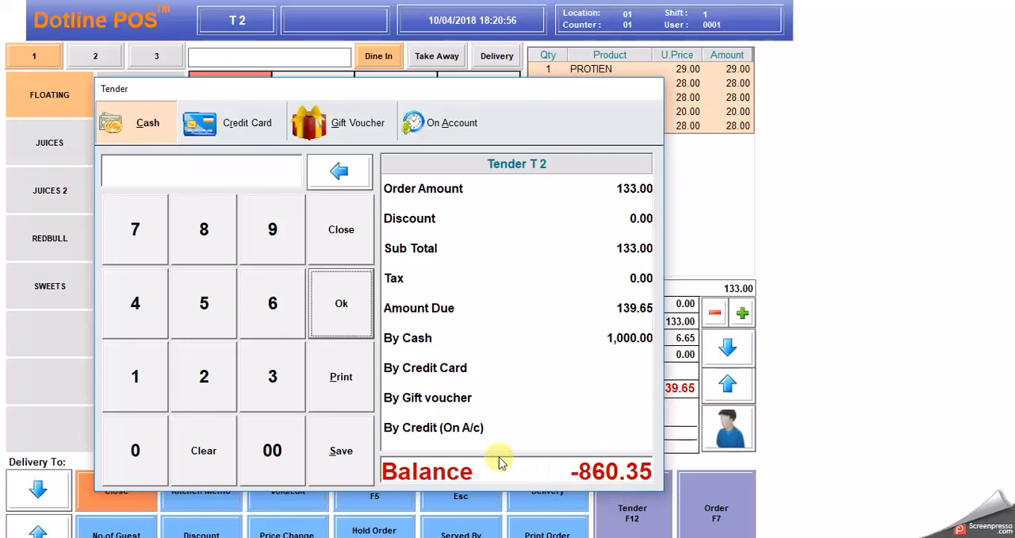
pyautogui.moveTo(365, 403)
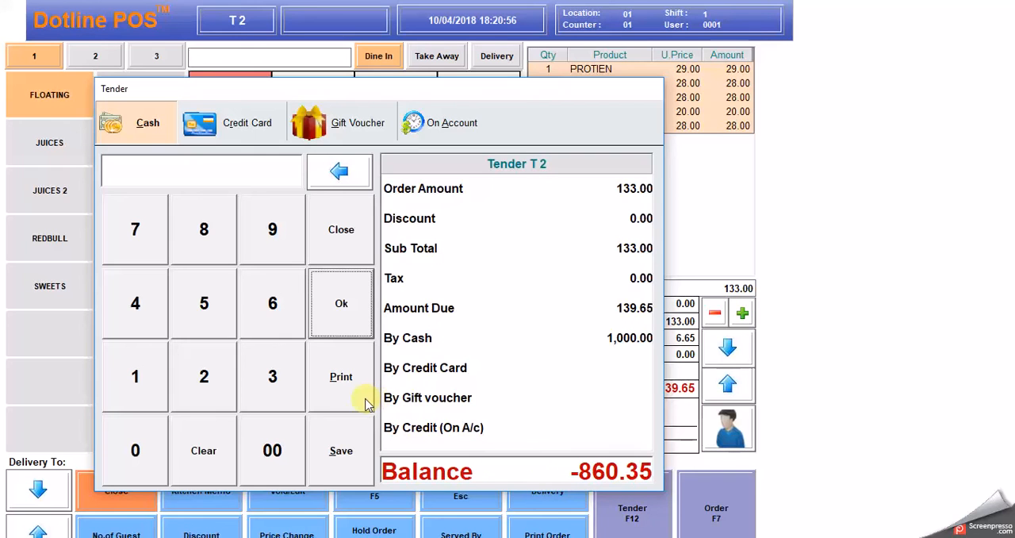
pyautogui.moveTo(352, 466)
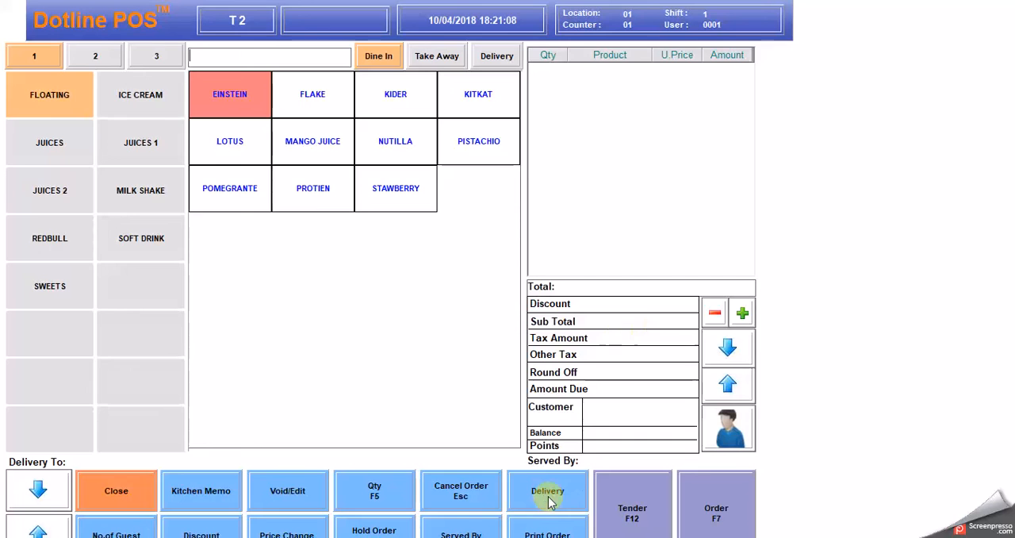
pyautogui.click(547, 490)
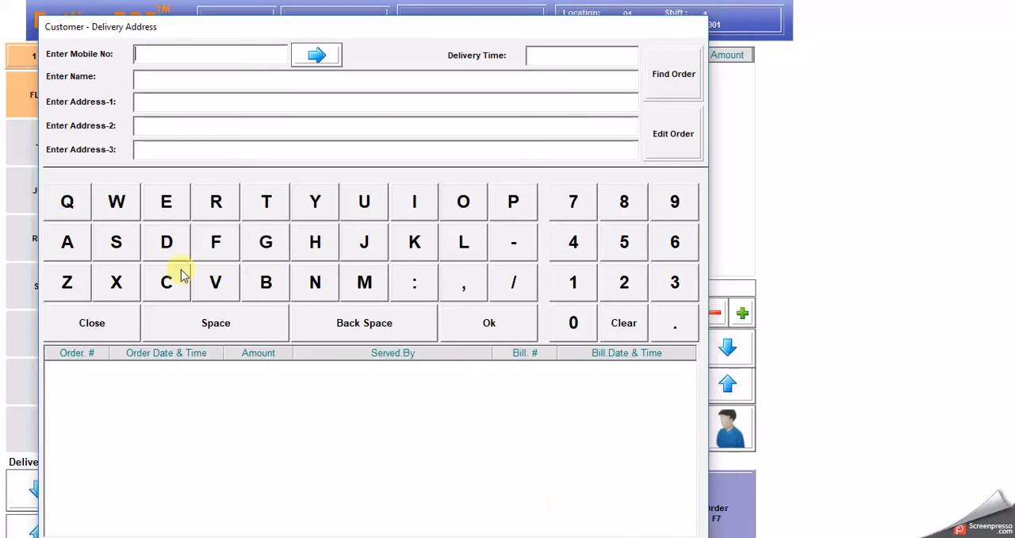
pyautogui.click(573, 322)
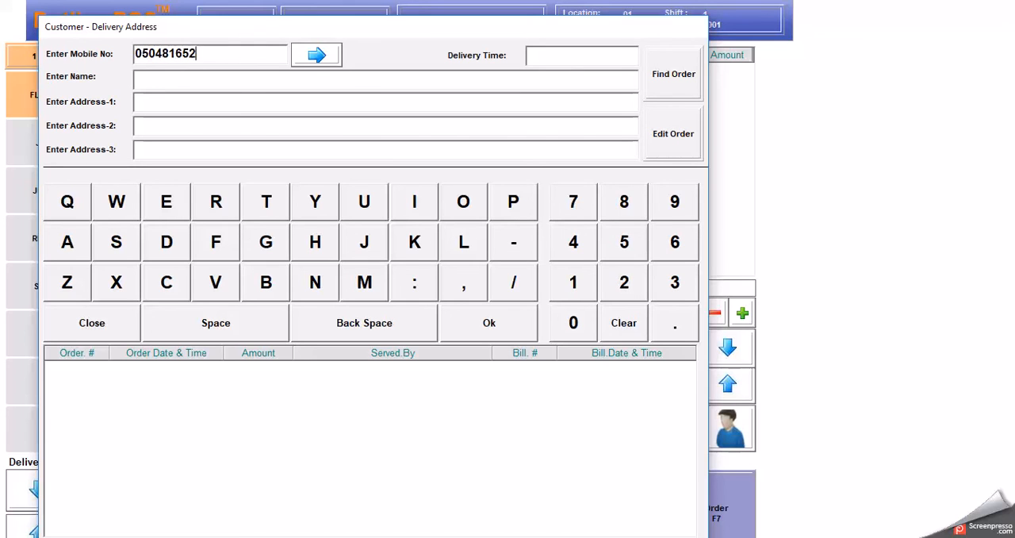
pyautogui.click(316, 54)
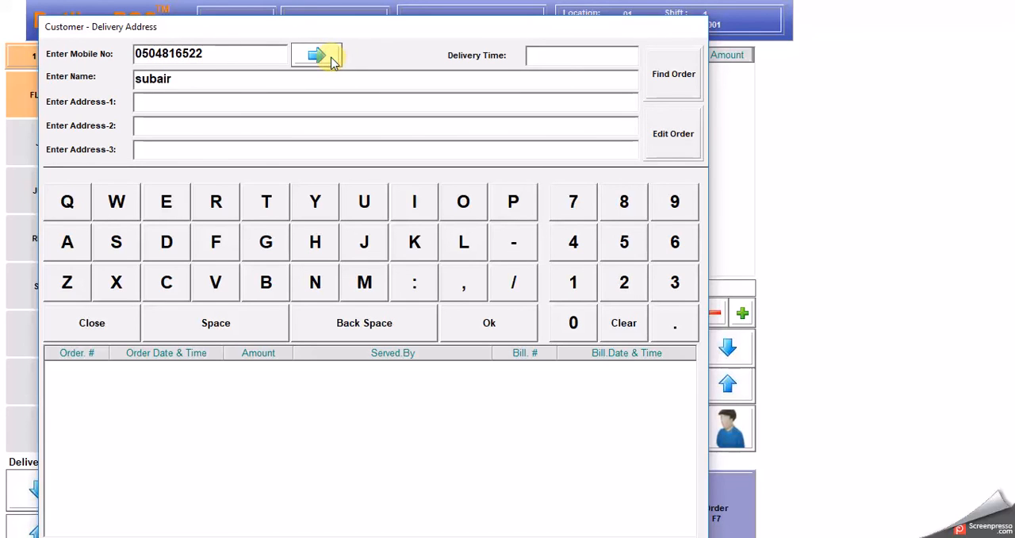
pyautogui.moveTo(292, 201)
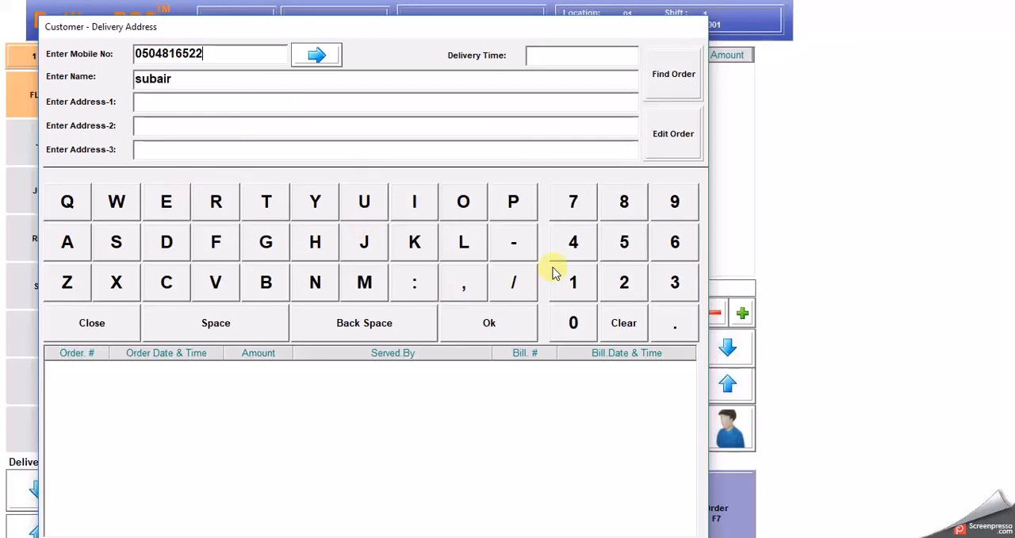
pyautogui.moveTo(682, 158)
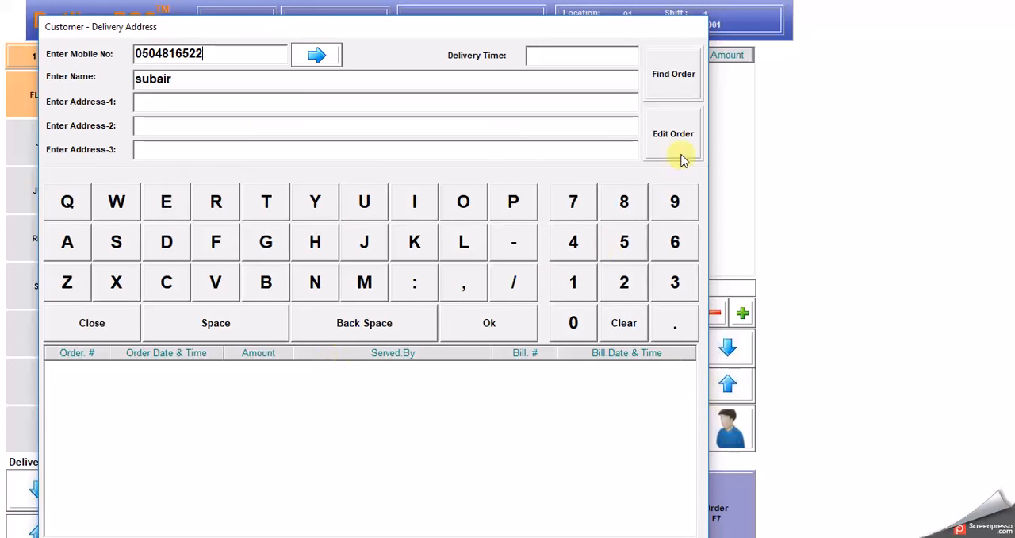
pyautogui.moveTo(188, 347)
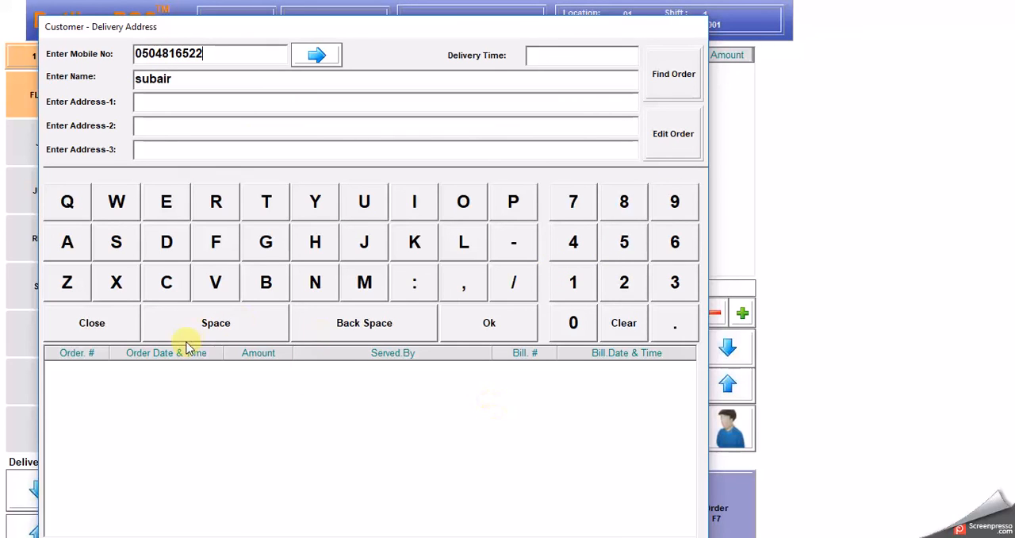
pyautogui.moveTo(685, 119)
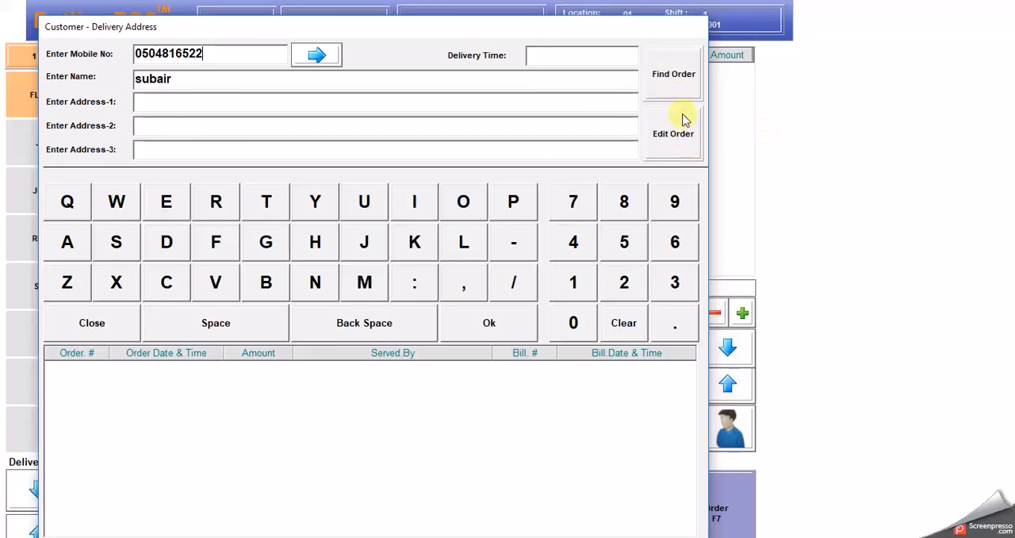
pyautogui.moveTo(675, 323)
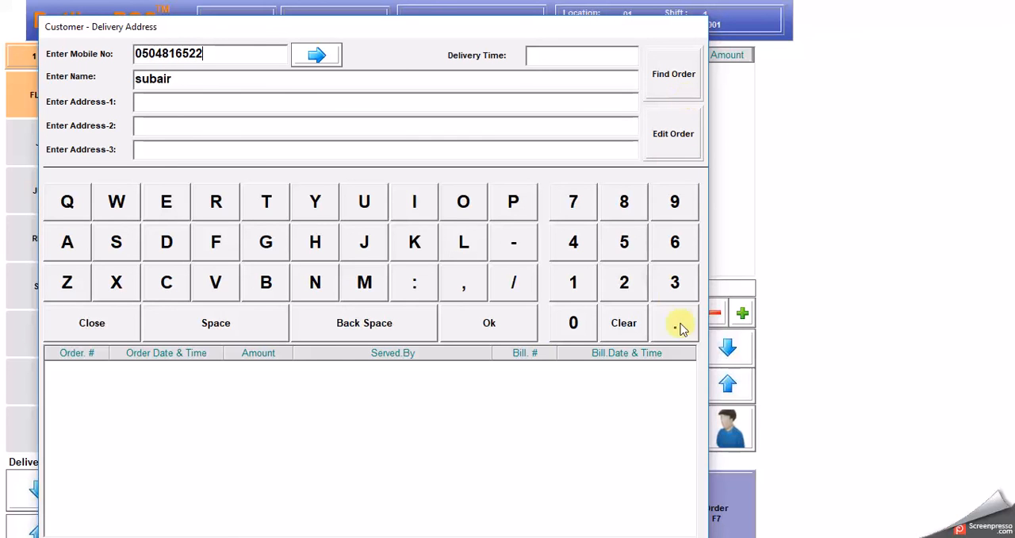
pyautogui.click(92, 323)
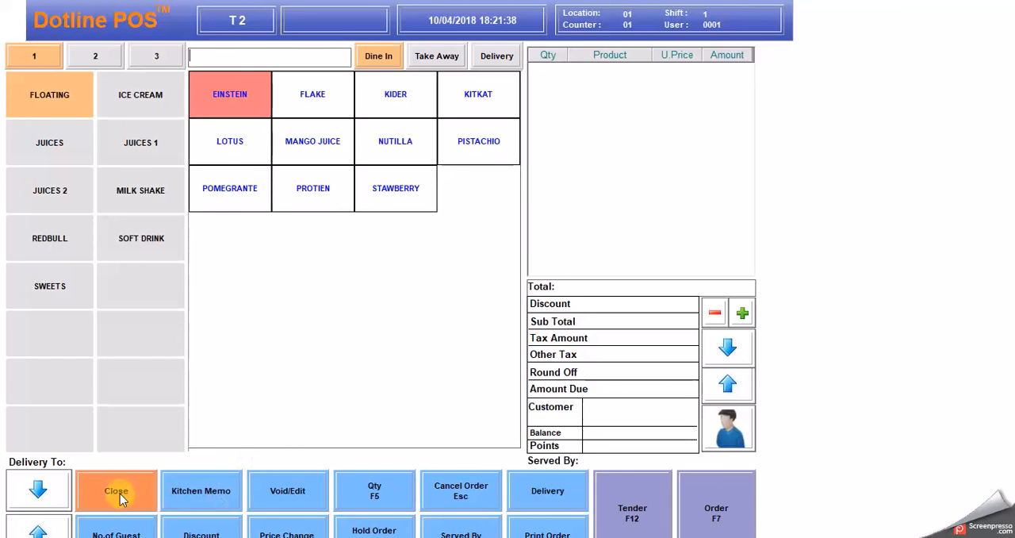
pyautogui.moveTo(226, 214)
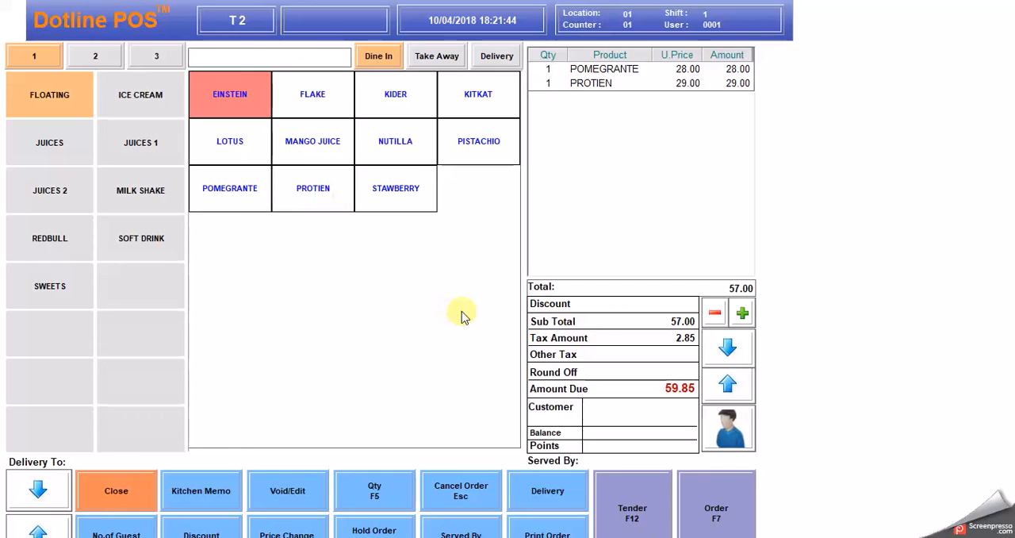
pyautogui.moveTo(400, 173)
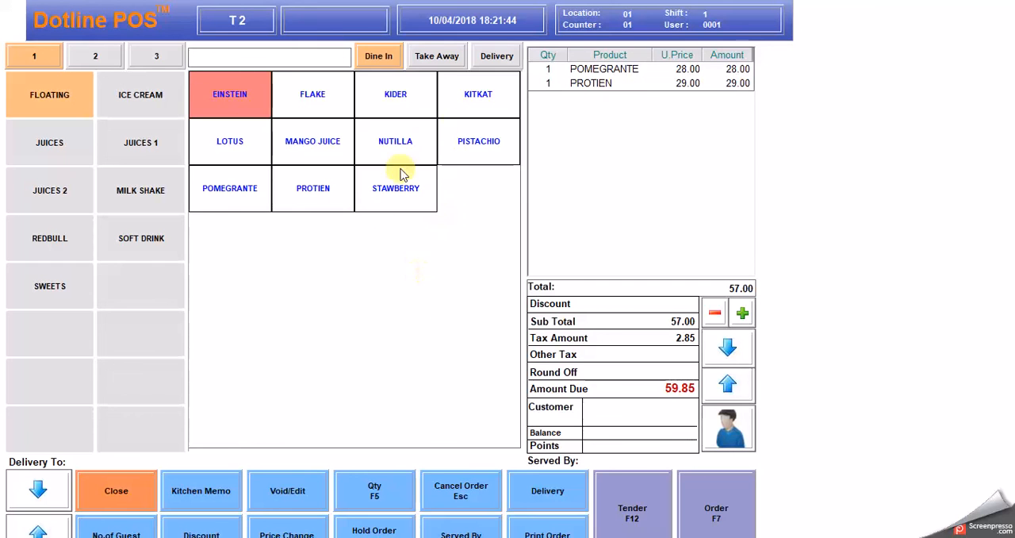
# Step: Add NUTILLA to the T 2 order (89.25 due) and bring up the kitchen memo picker
pyautogui.click(395, 141)
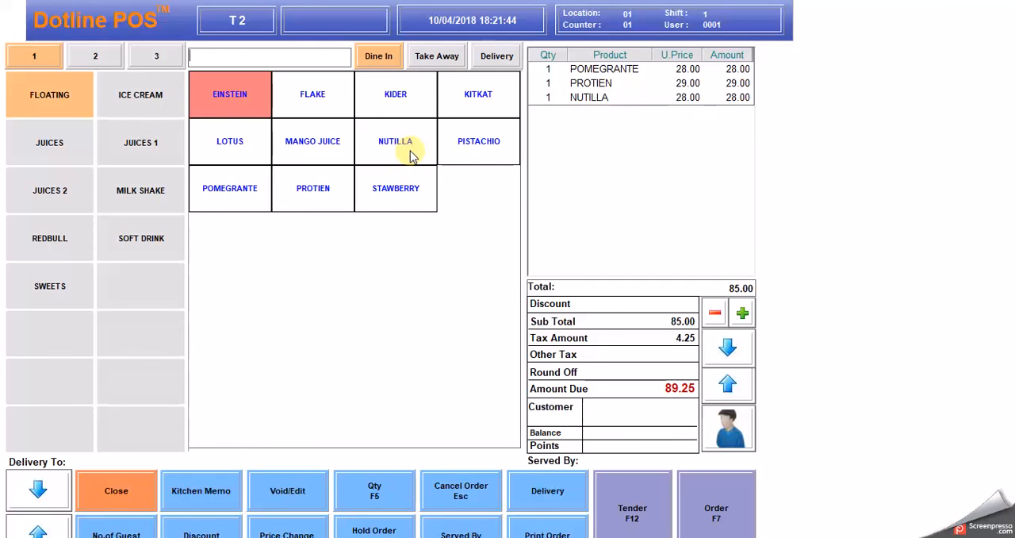
pyautogui.moveTo(201, 490)
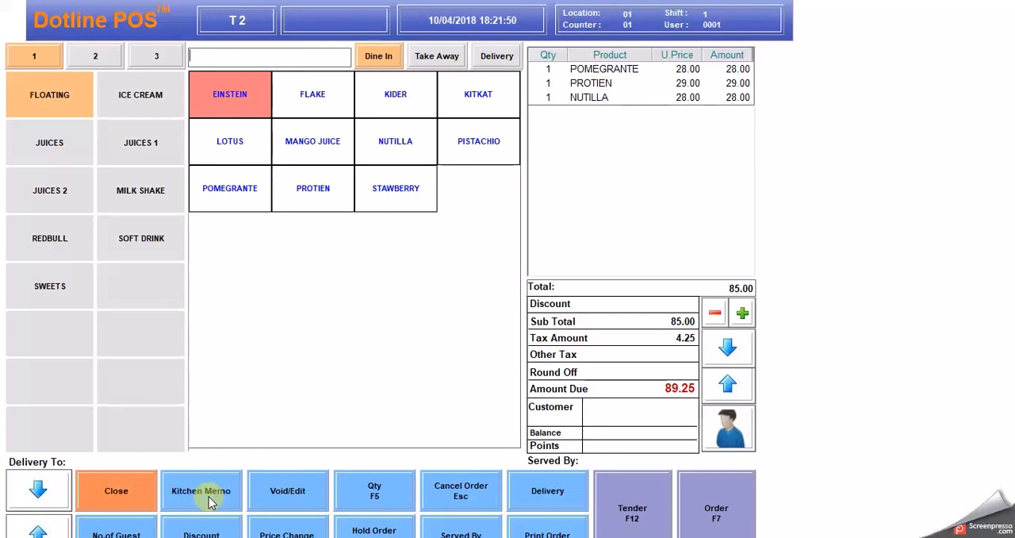
pyautogui.click(200, 490)
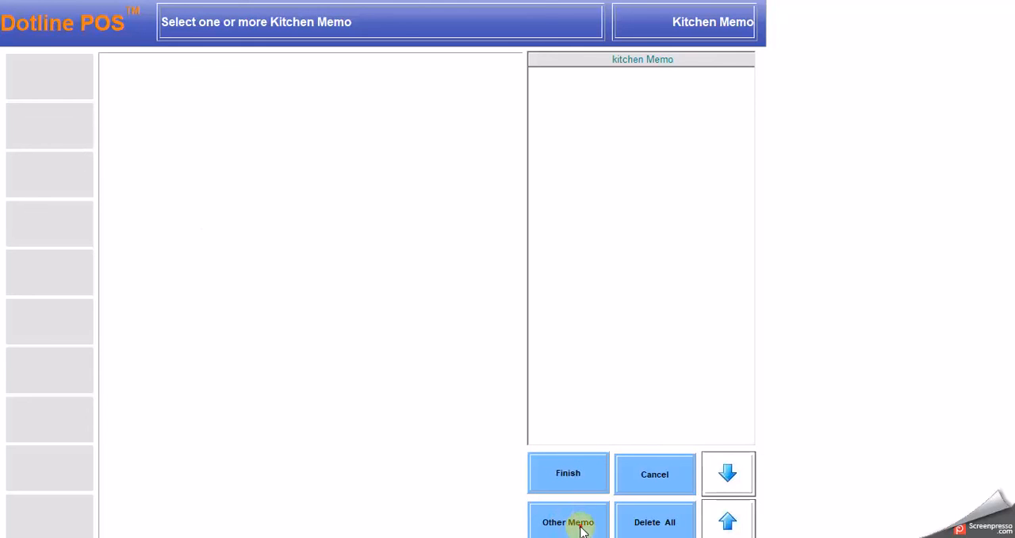
# Step: Attach a custom kitchen memo 'more suger' to the NUTILLA line
pyautogui.click(568, 522)
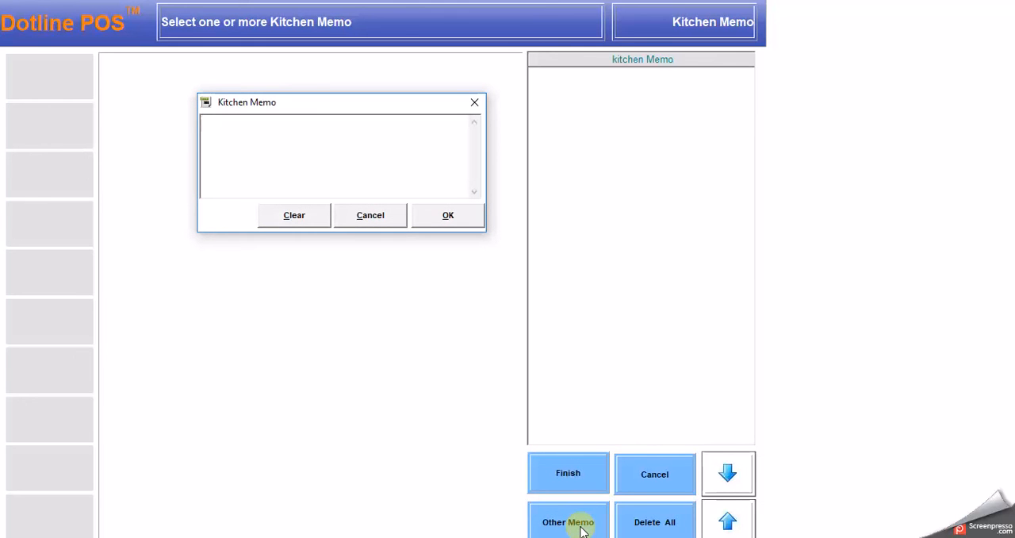
pyautogui.write('more')
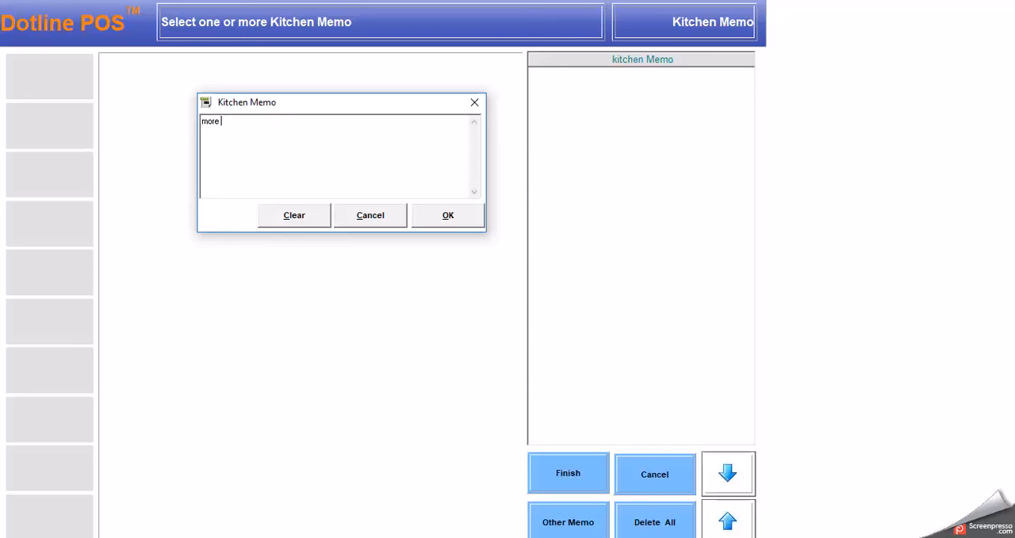
pyautogui.write('suger')
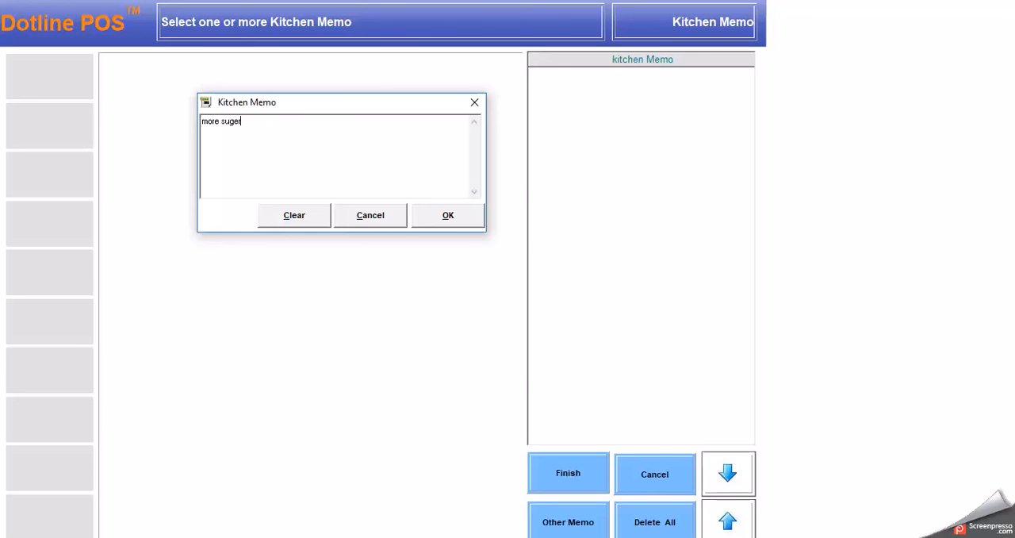
pyautogui.click(447, 215)
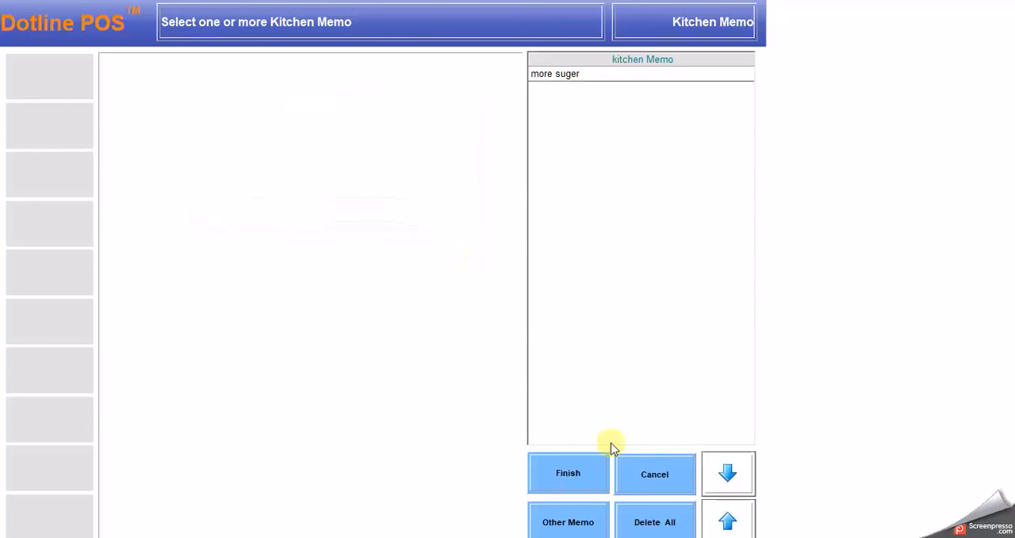
pyautogui.click(568, 472)
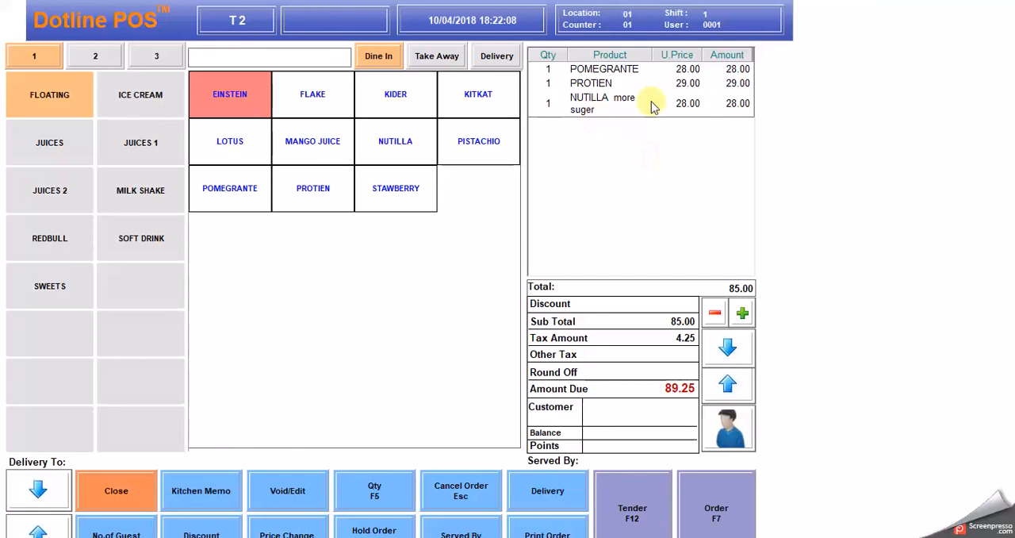
pyautogui.moveTo(452, 291)
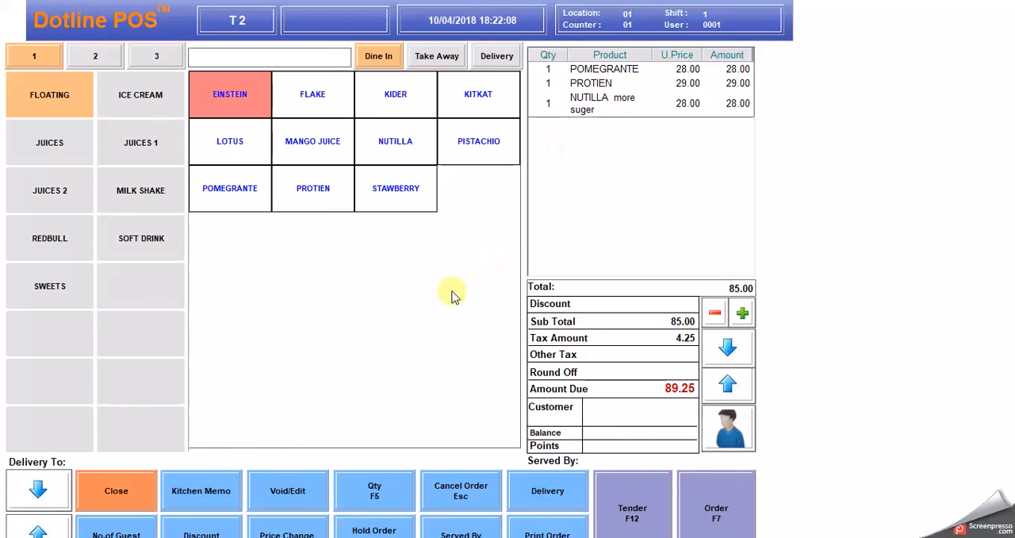
pyautogui.moveTo(246, 516)
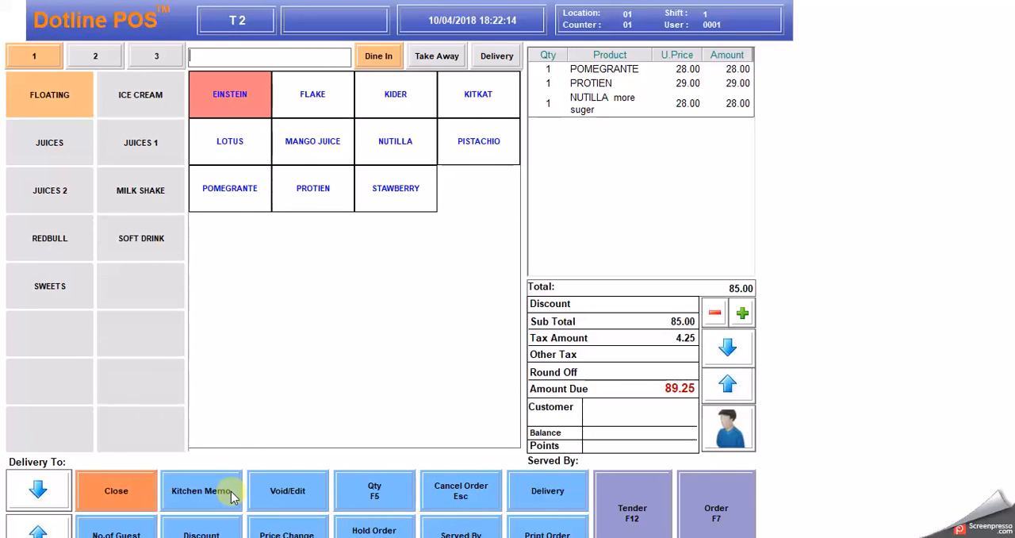
# Step: Reopen the kitchen memo picker, which shows no memos listed
pyautogui.click(202, 491)
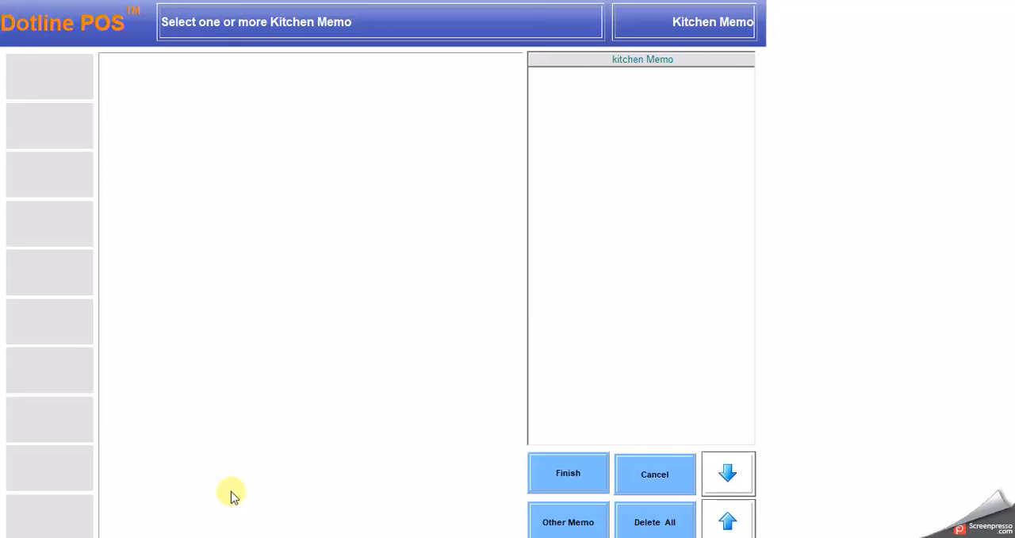
pyautogui.moveTo(161, 165)
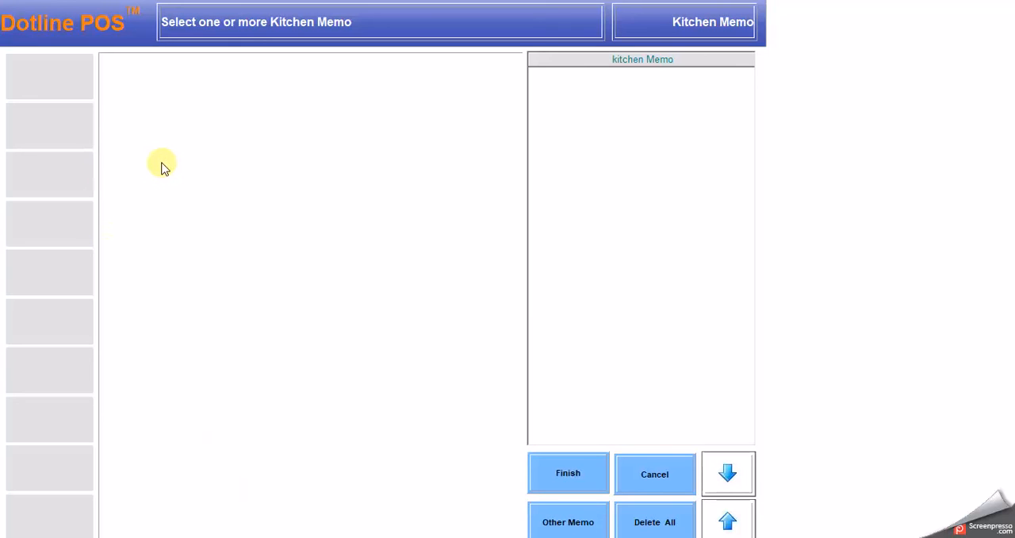
pyautogui.moveTo(163, 156)
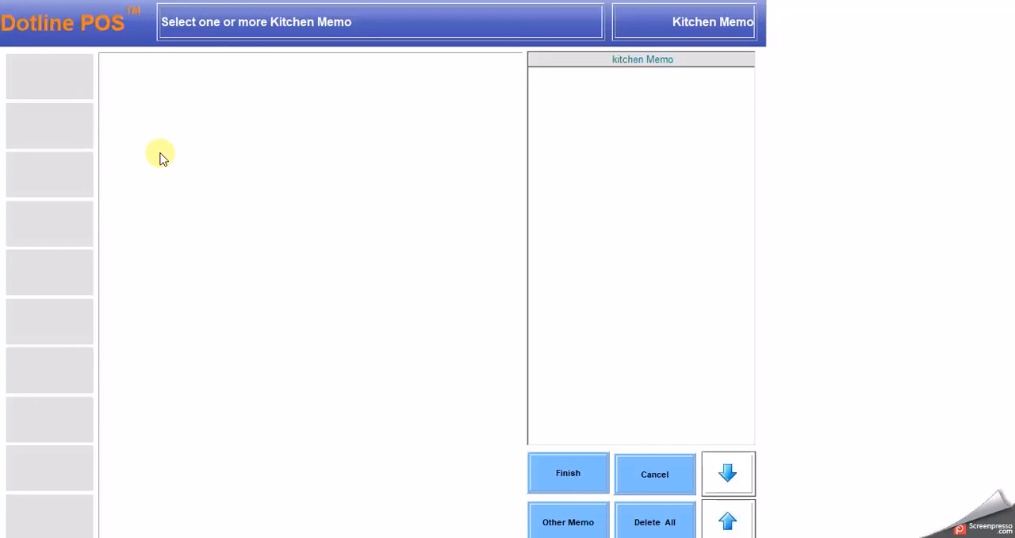
pyautogui.moveTo(46, 461)
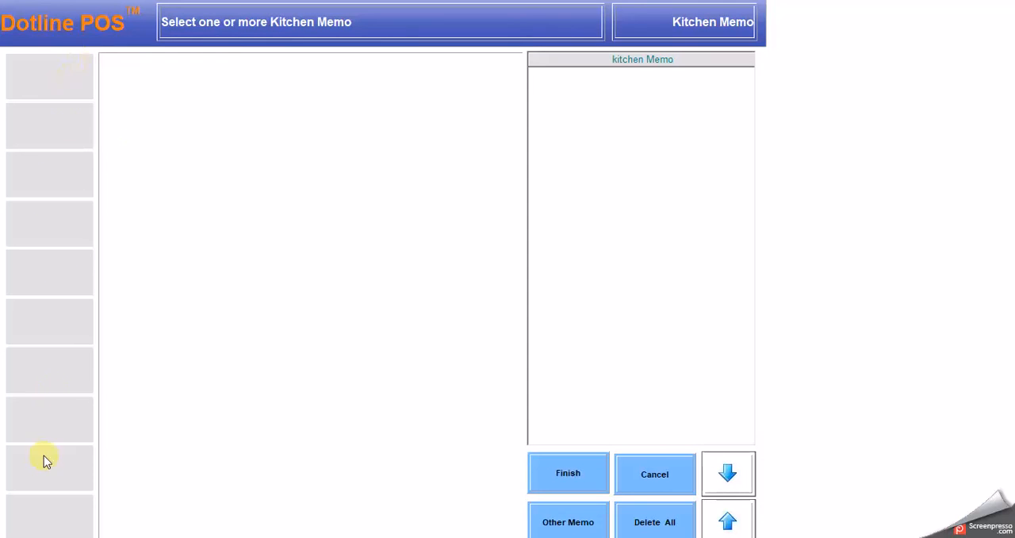
pyautogui.moveTo(289, 114)
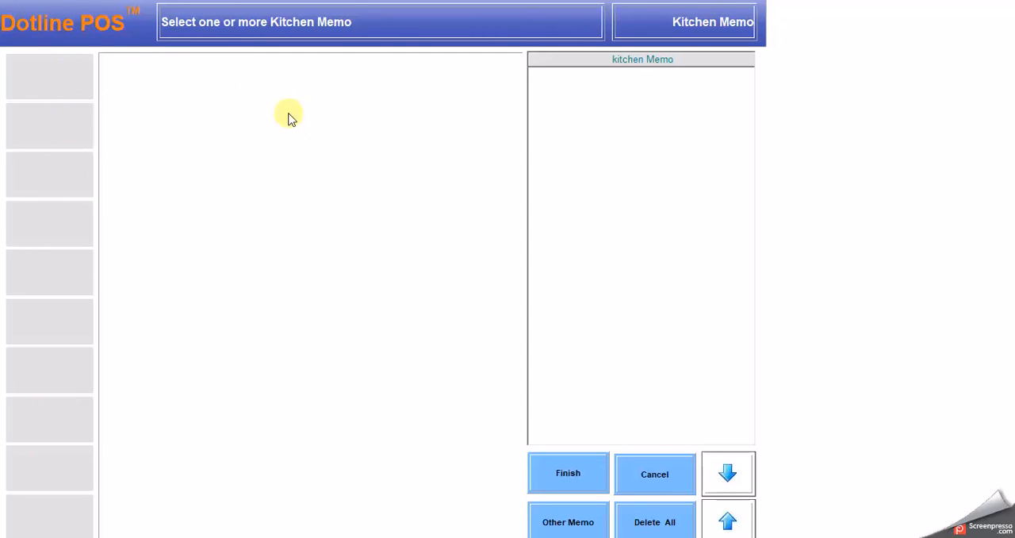
pyautogui.moveTo(367, 176)
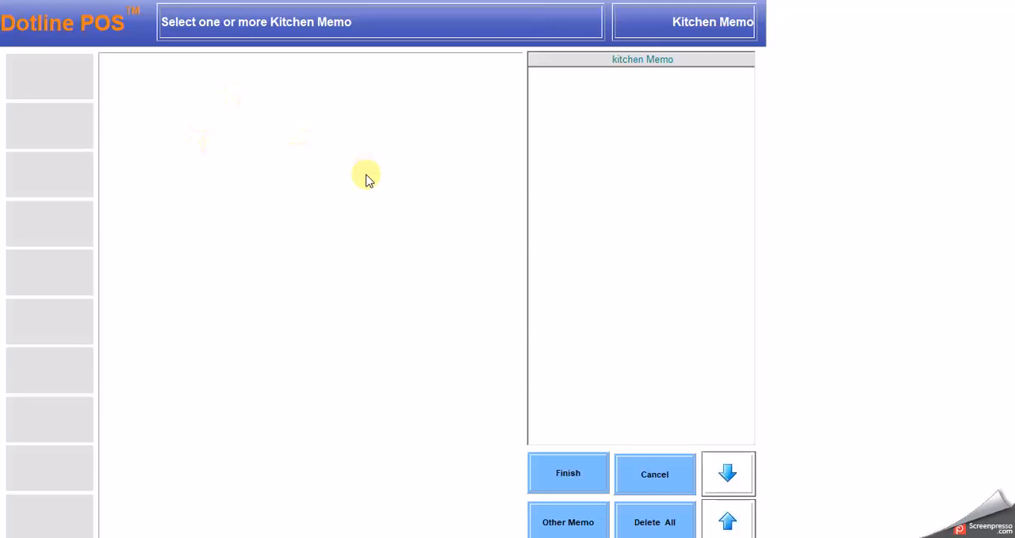
pyautogui.moveTo(165, 111)
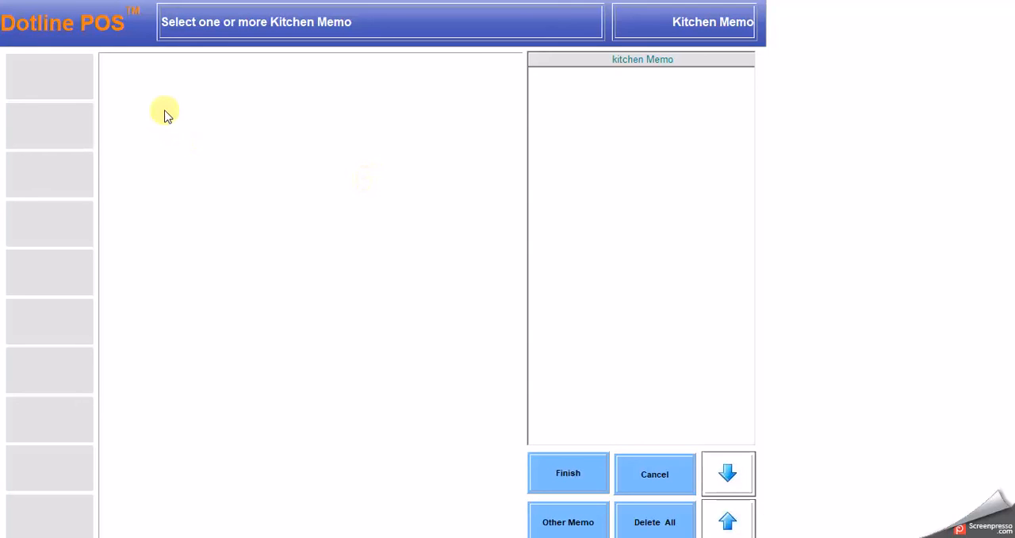
pyautogui.moveTo(464, 380)
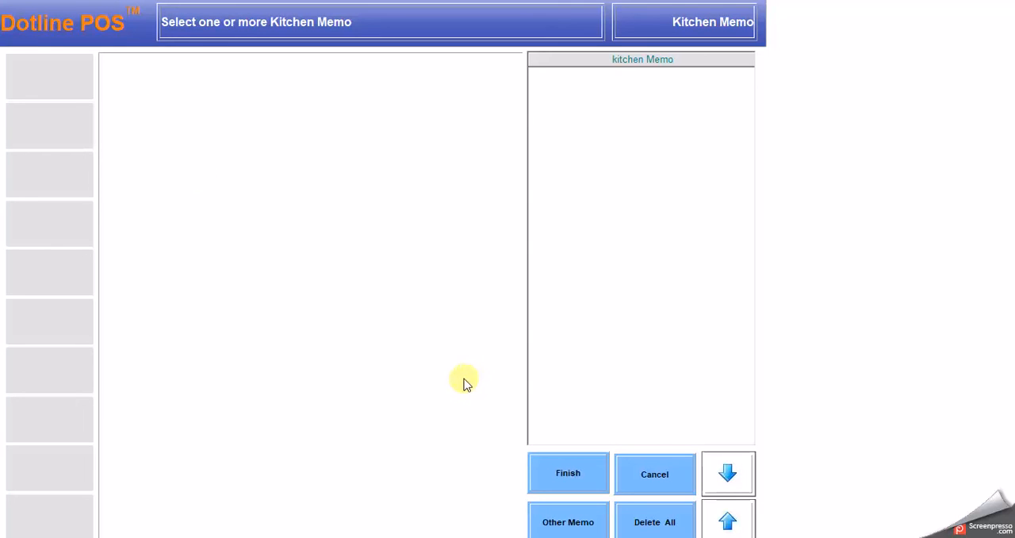